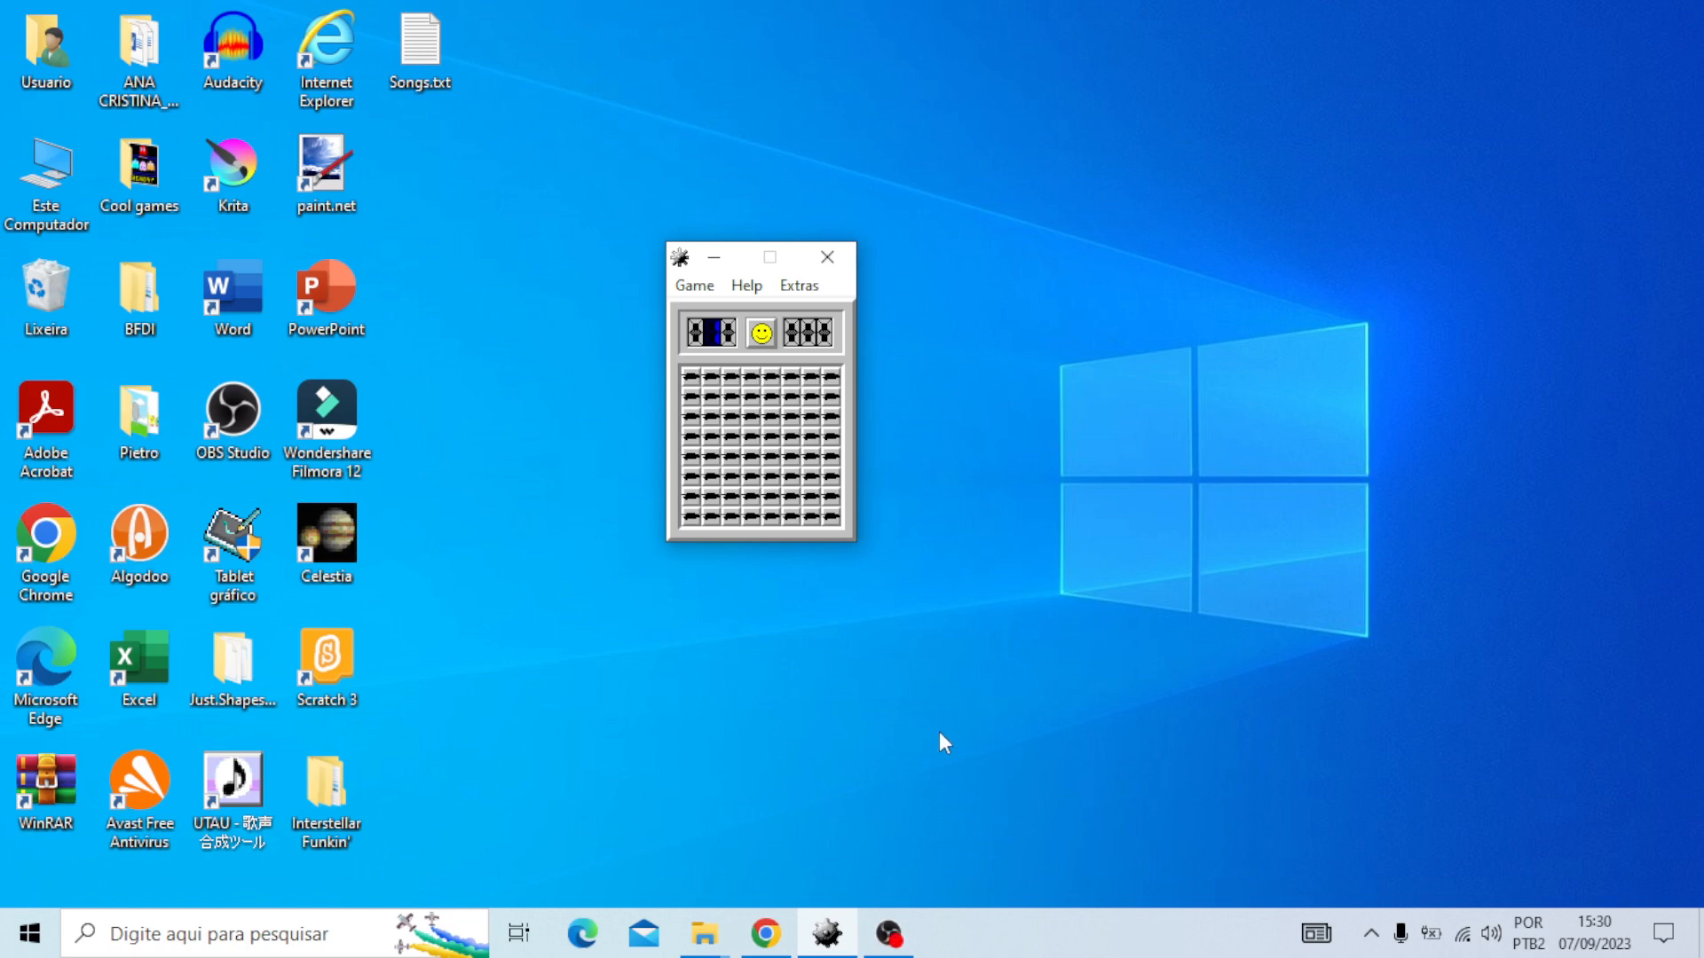
{"action": "mouse_move", "coordinate": [748, 450]}
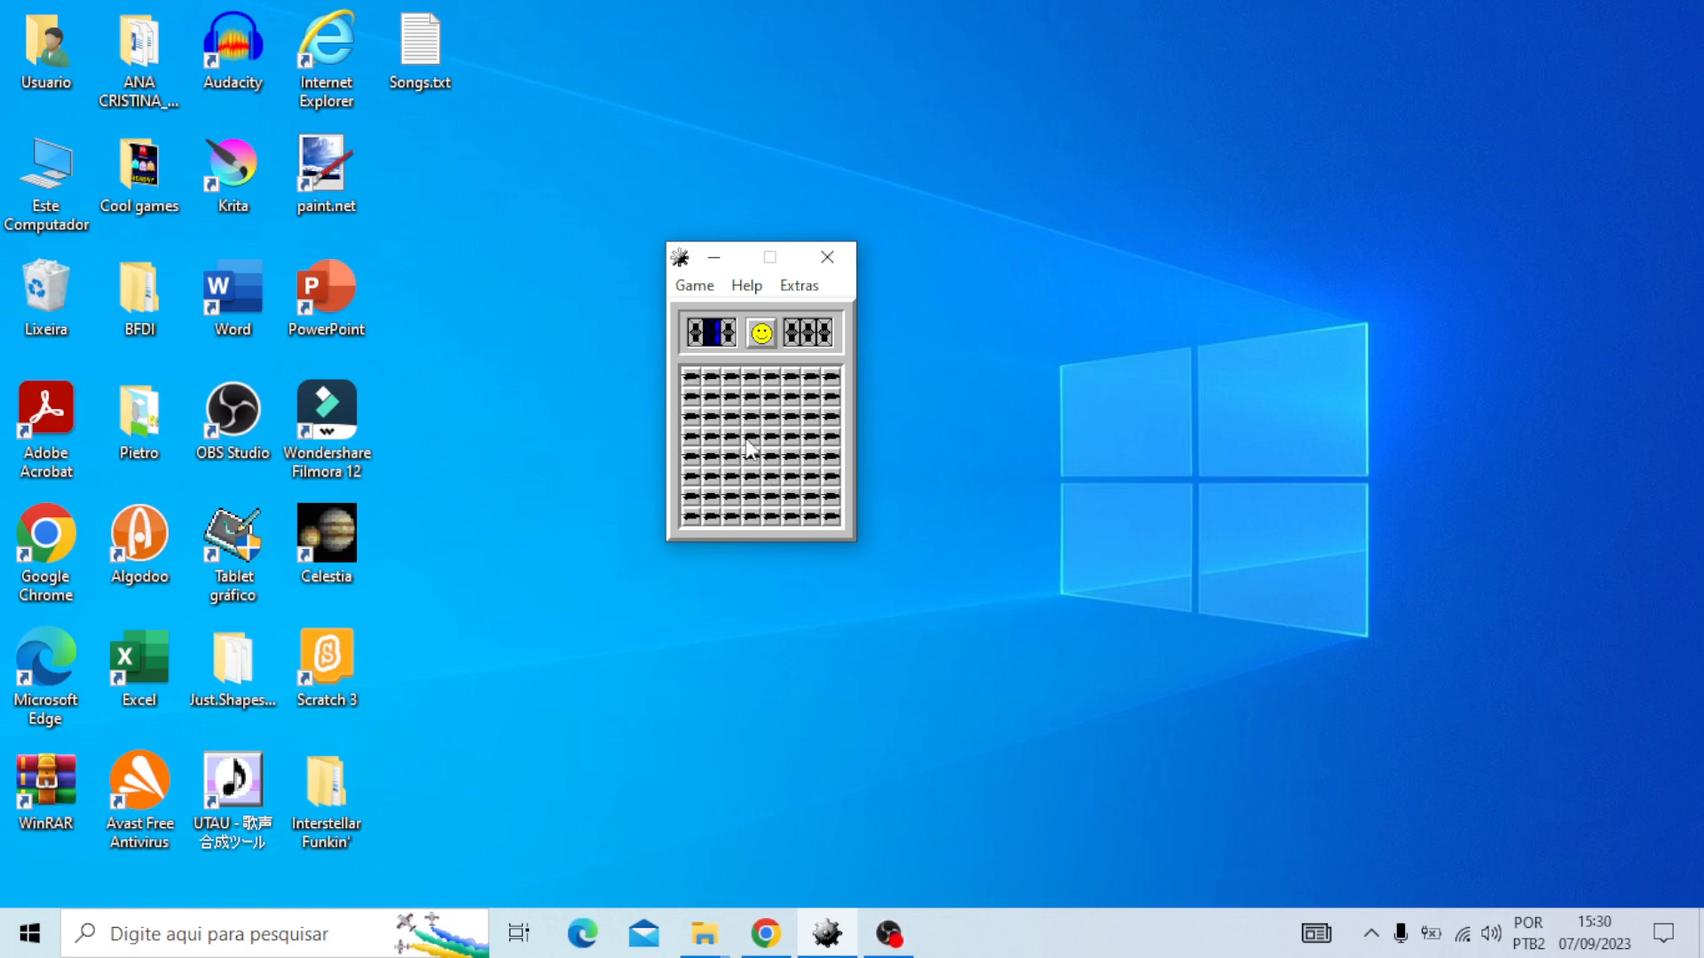
{"action": "mouse_move", "coordinate": [770, 399]}
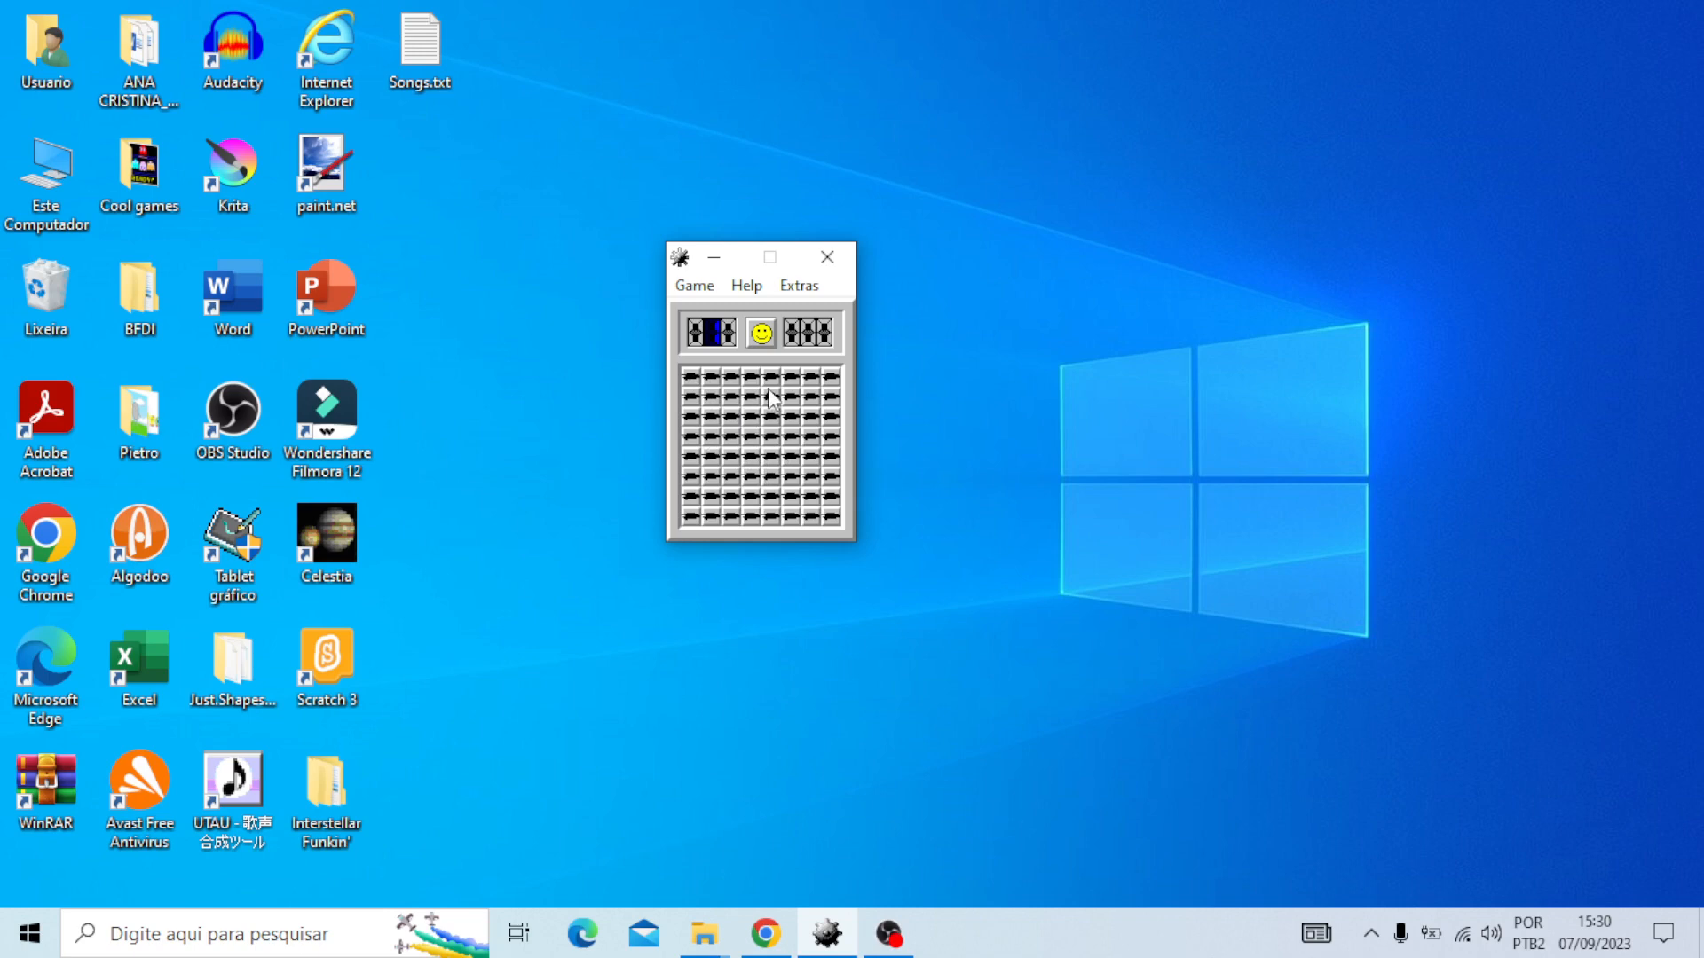
{"action": "mouse_move", "coordinate": [709, 389]}
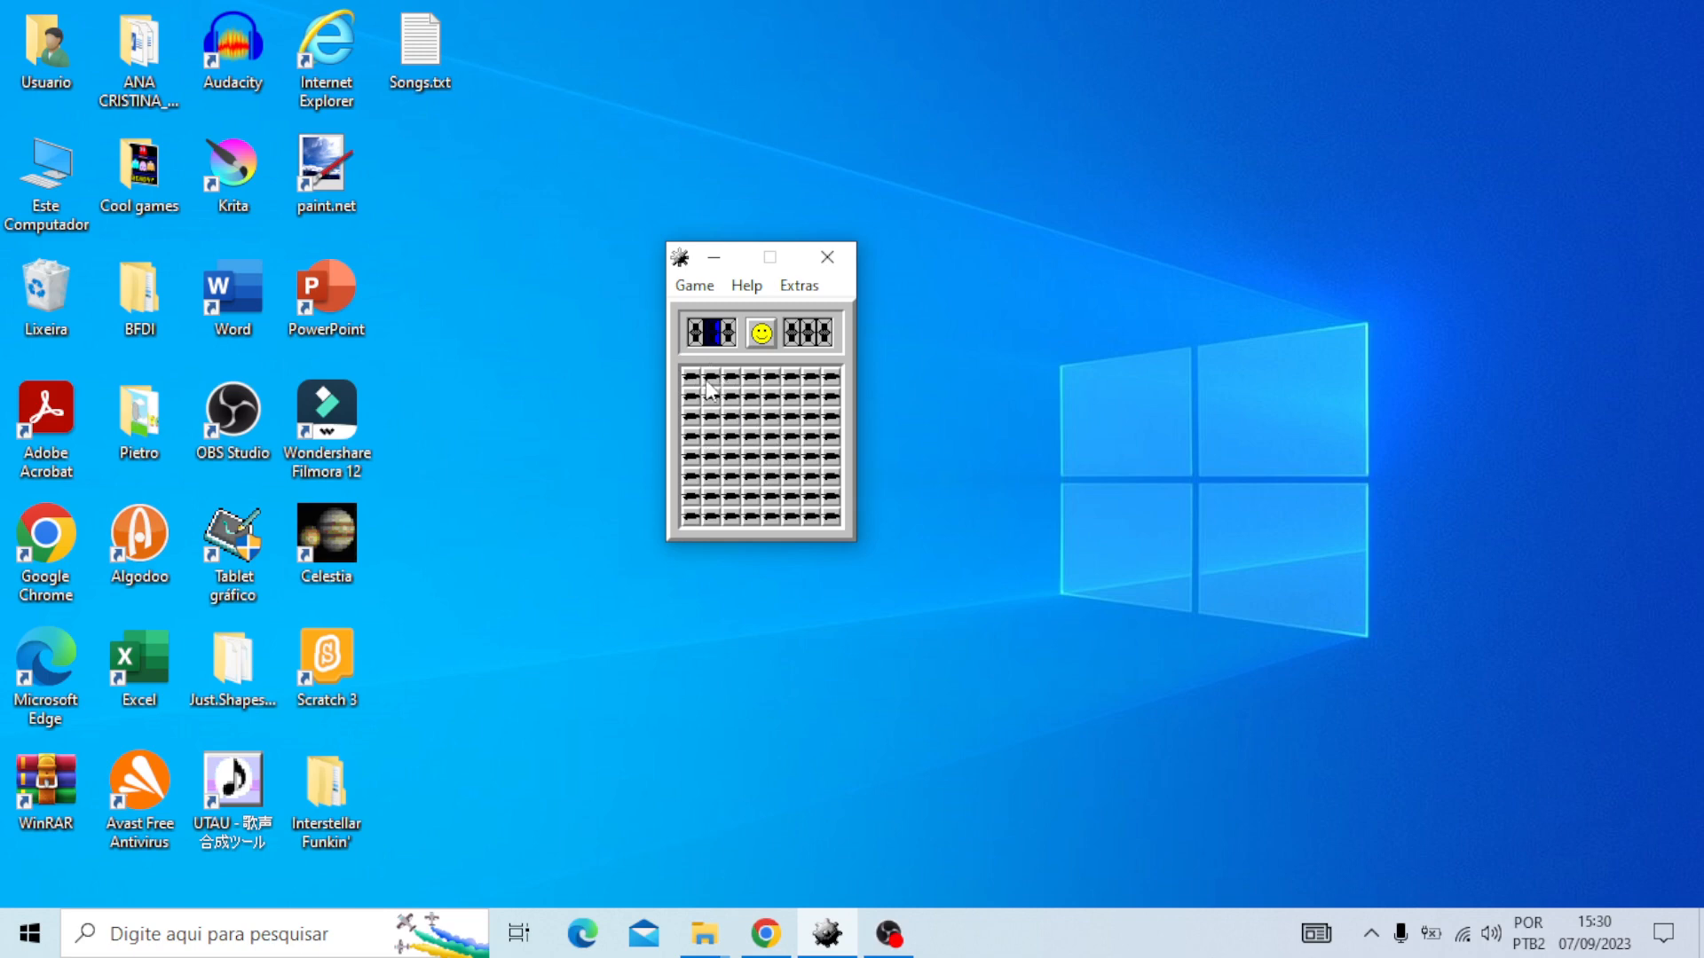
{"action": "mouse_move", "coordinate": [695, 392]}
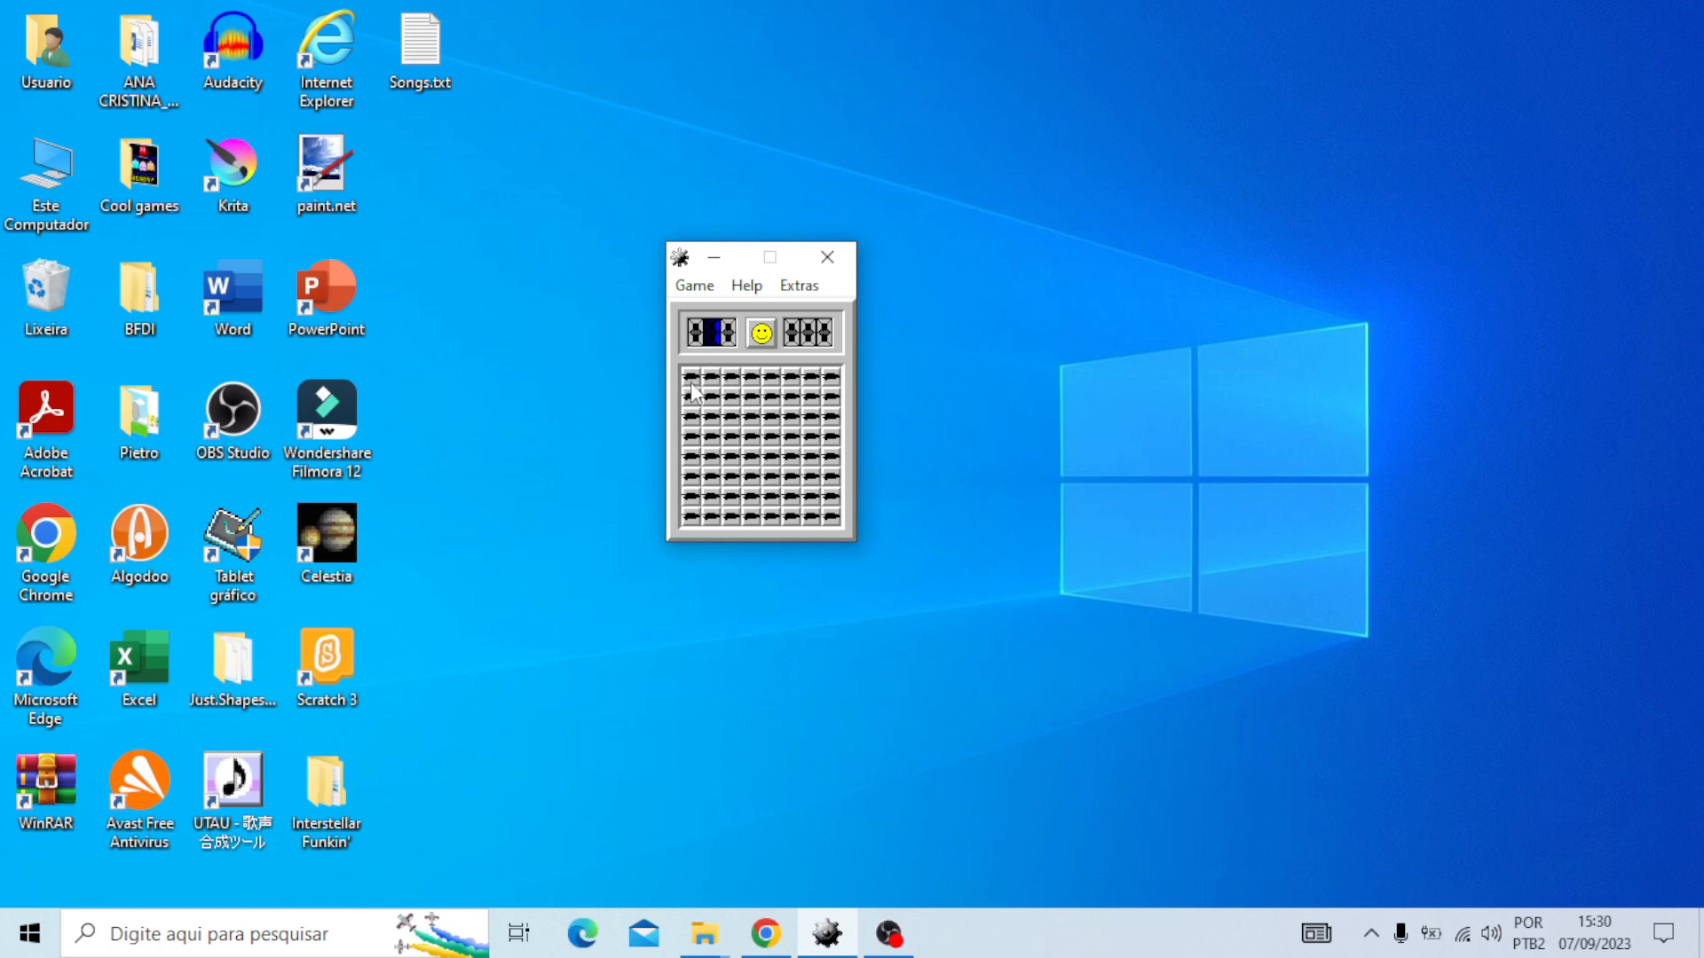
Reveal three cells in the first game, then restart with the smiley face
{"action": "left_click", "coordinate": [690, 376]}
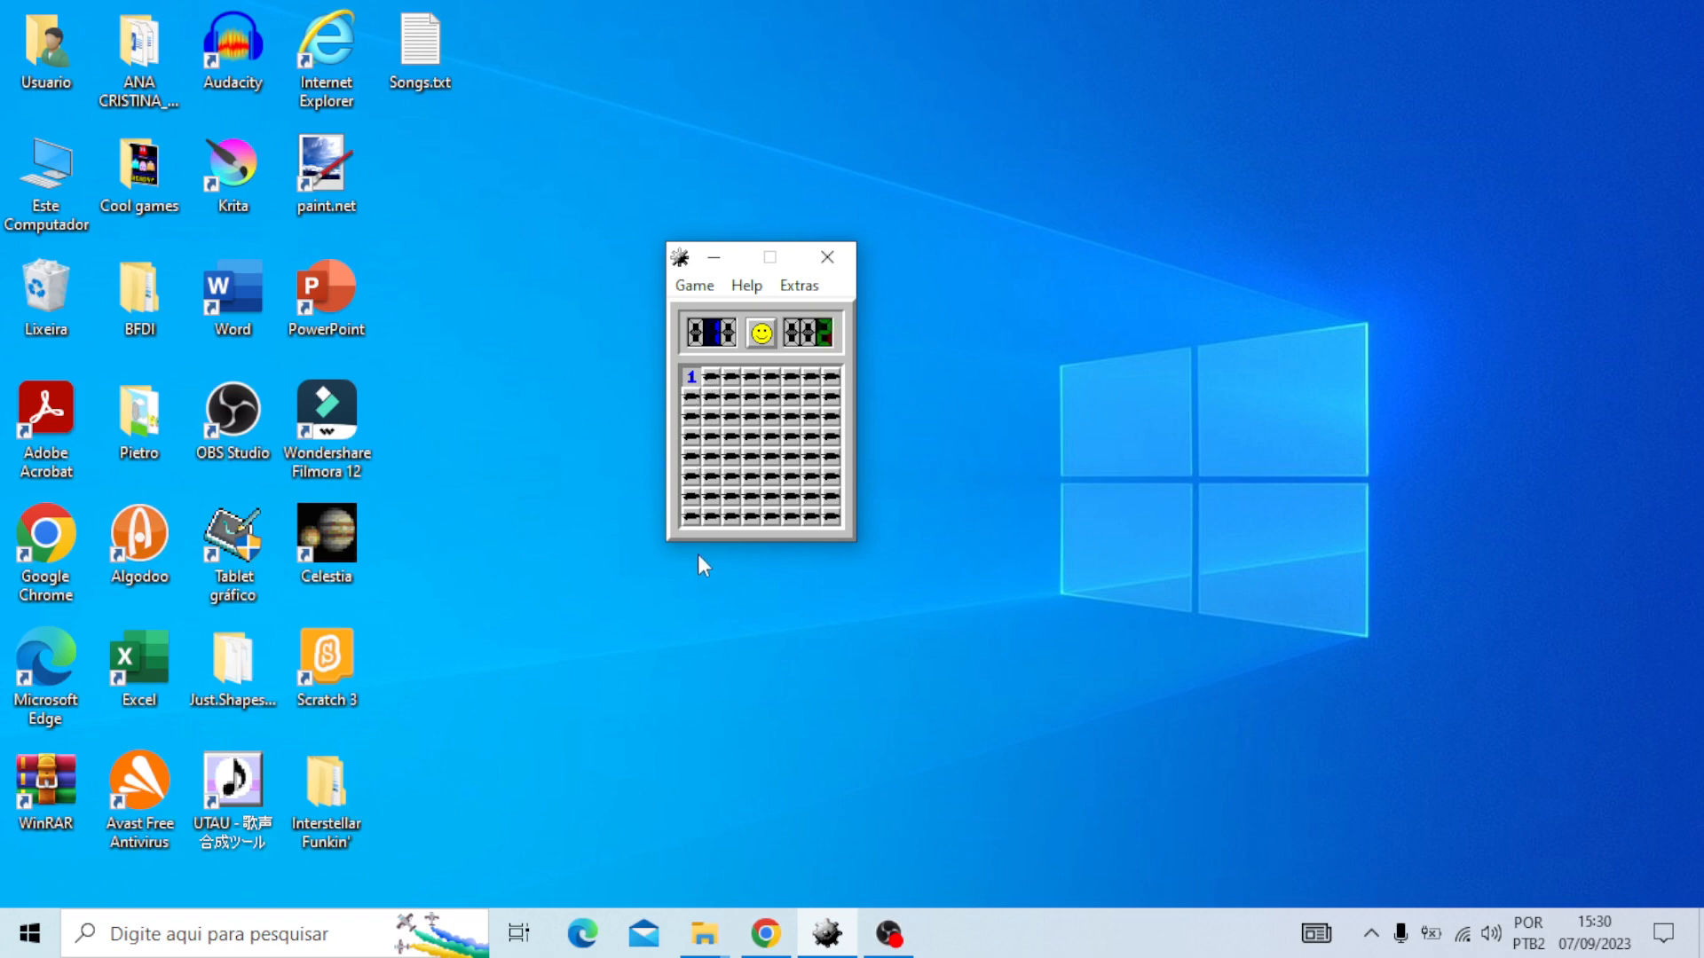
{"action": "left_click", "coordinate": [771, 520]}
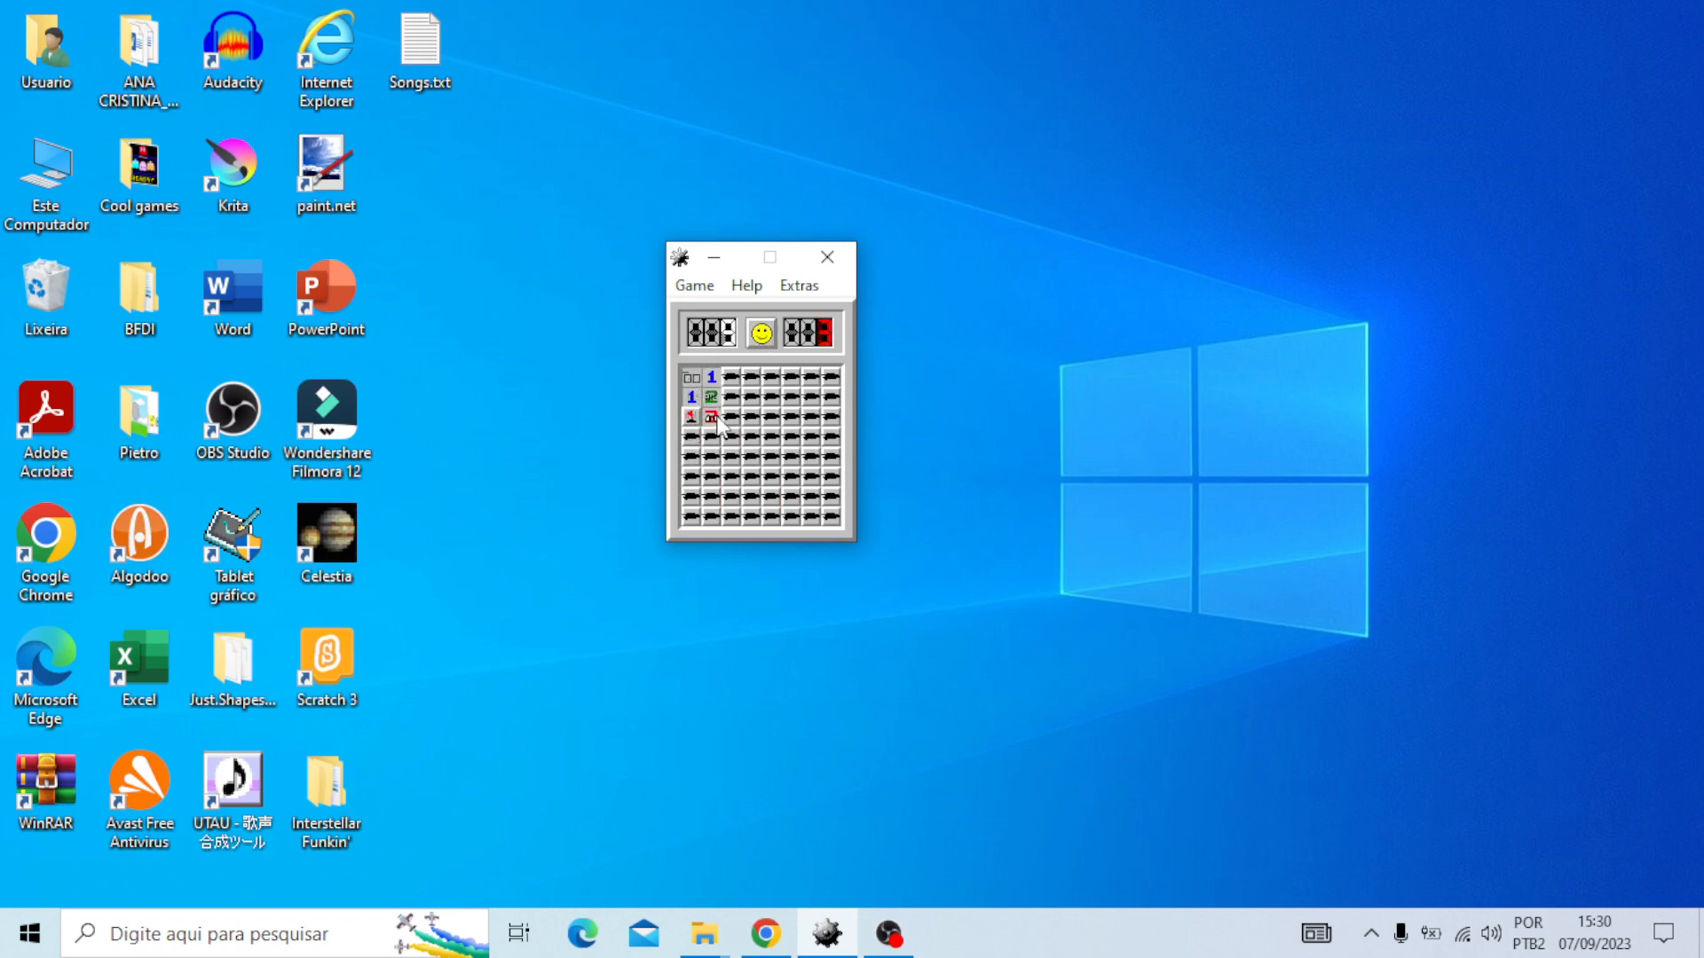
{"action": "left_click", "coordinate": [831, 516]}
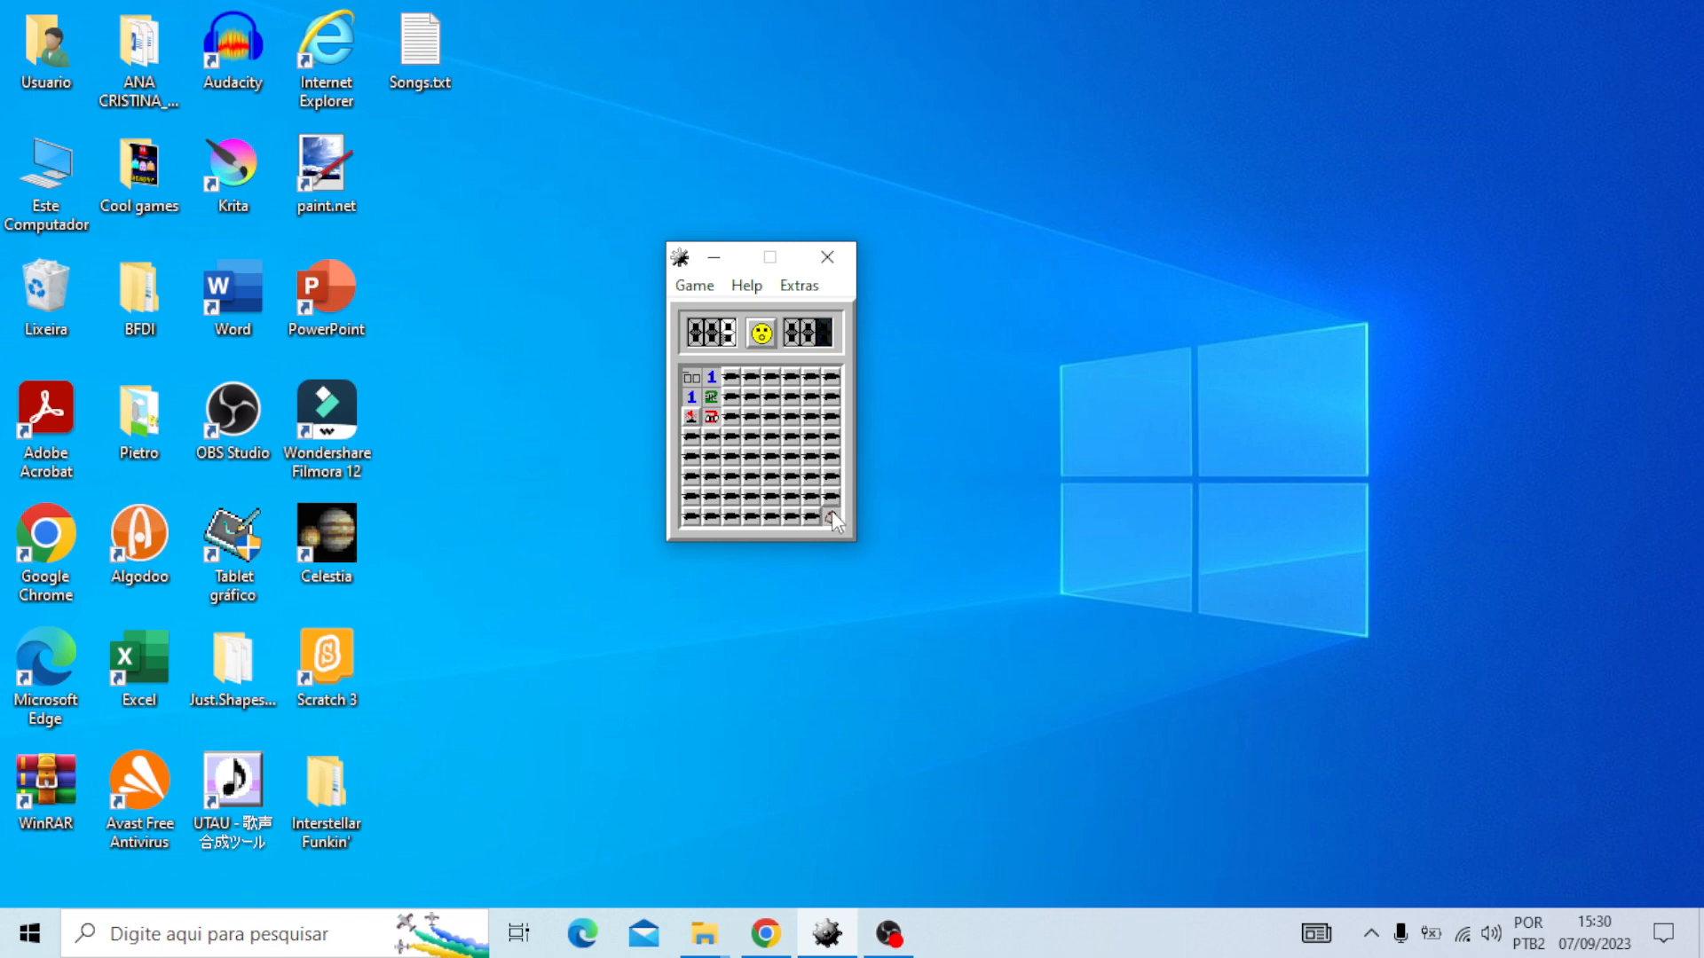
{"action": "left_click", "coordinate": [759, 333]}
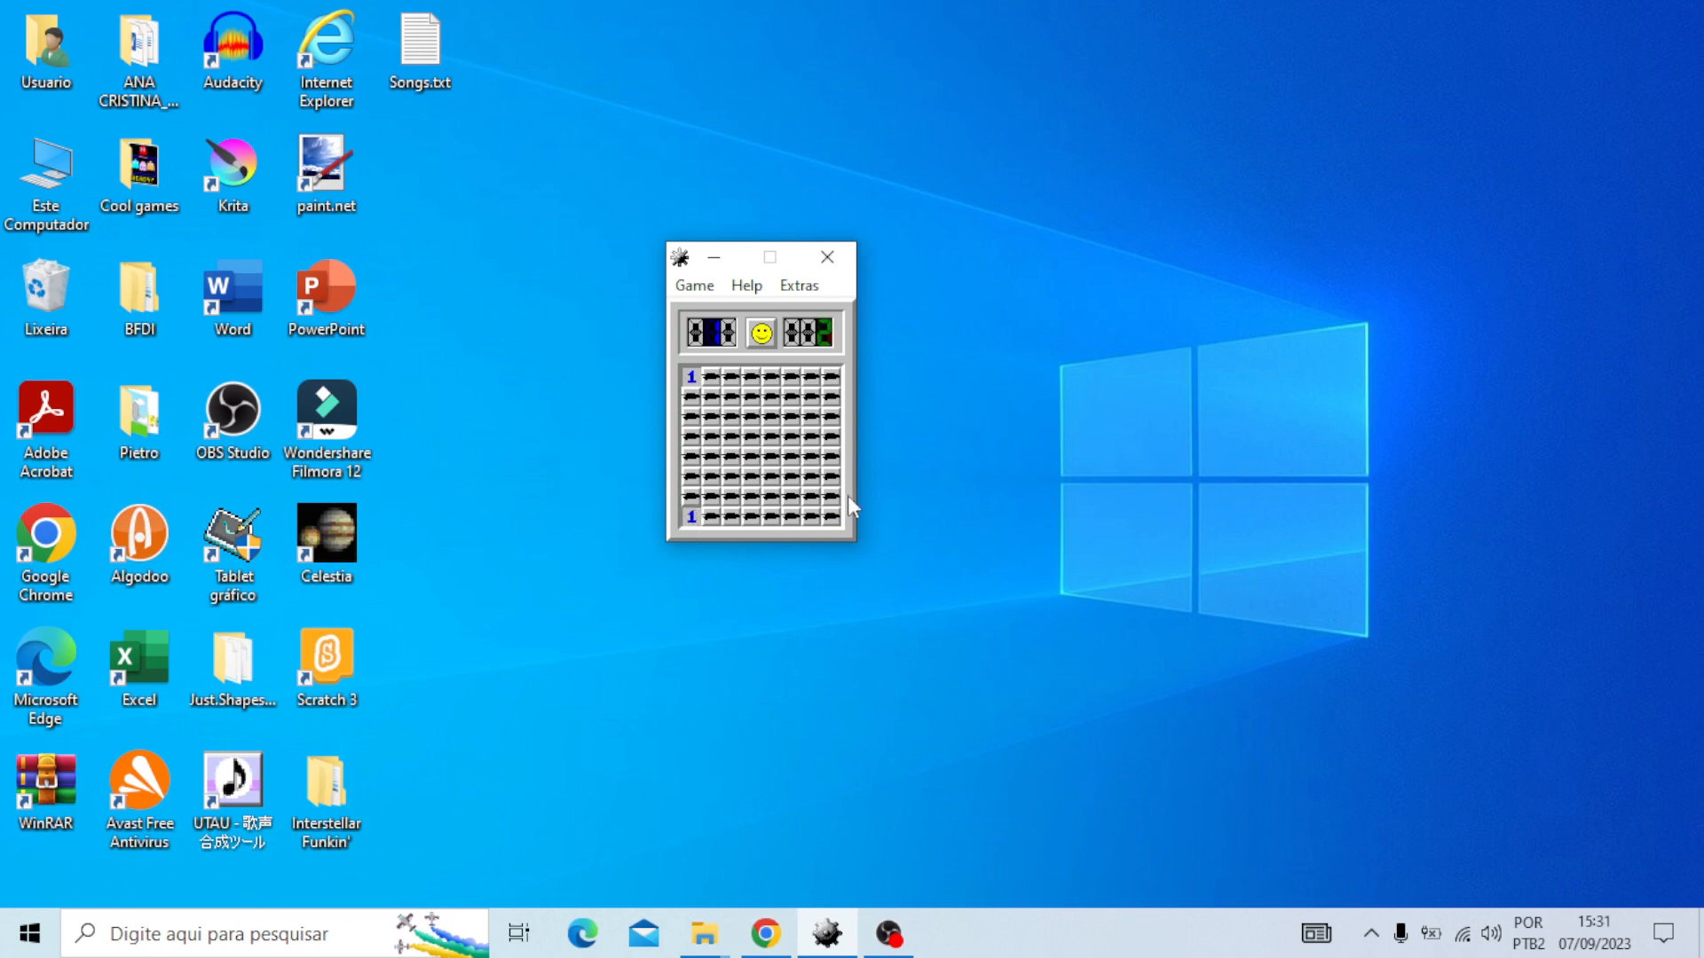
Uncover cells across the middle and right side until a mine ends the game
{"action": "left_click", "coordinate": [830, 518]}
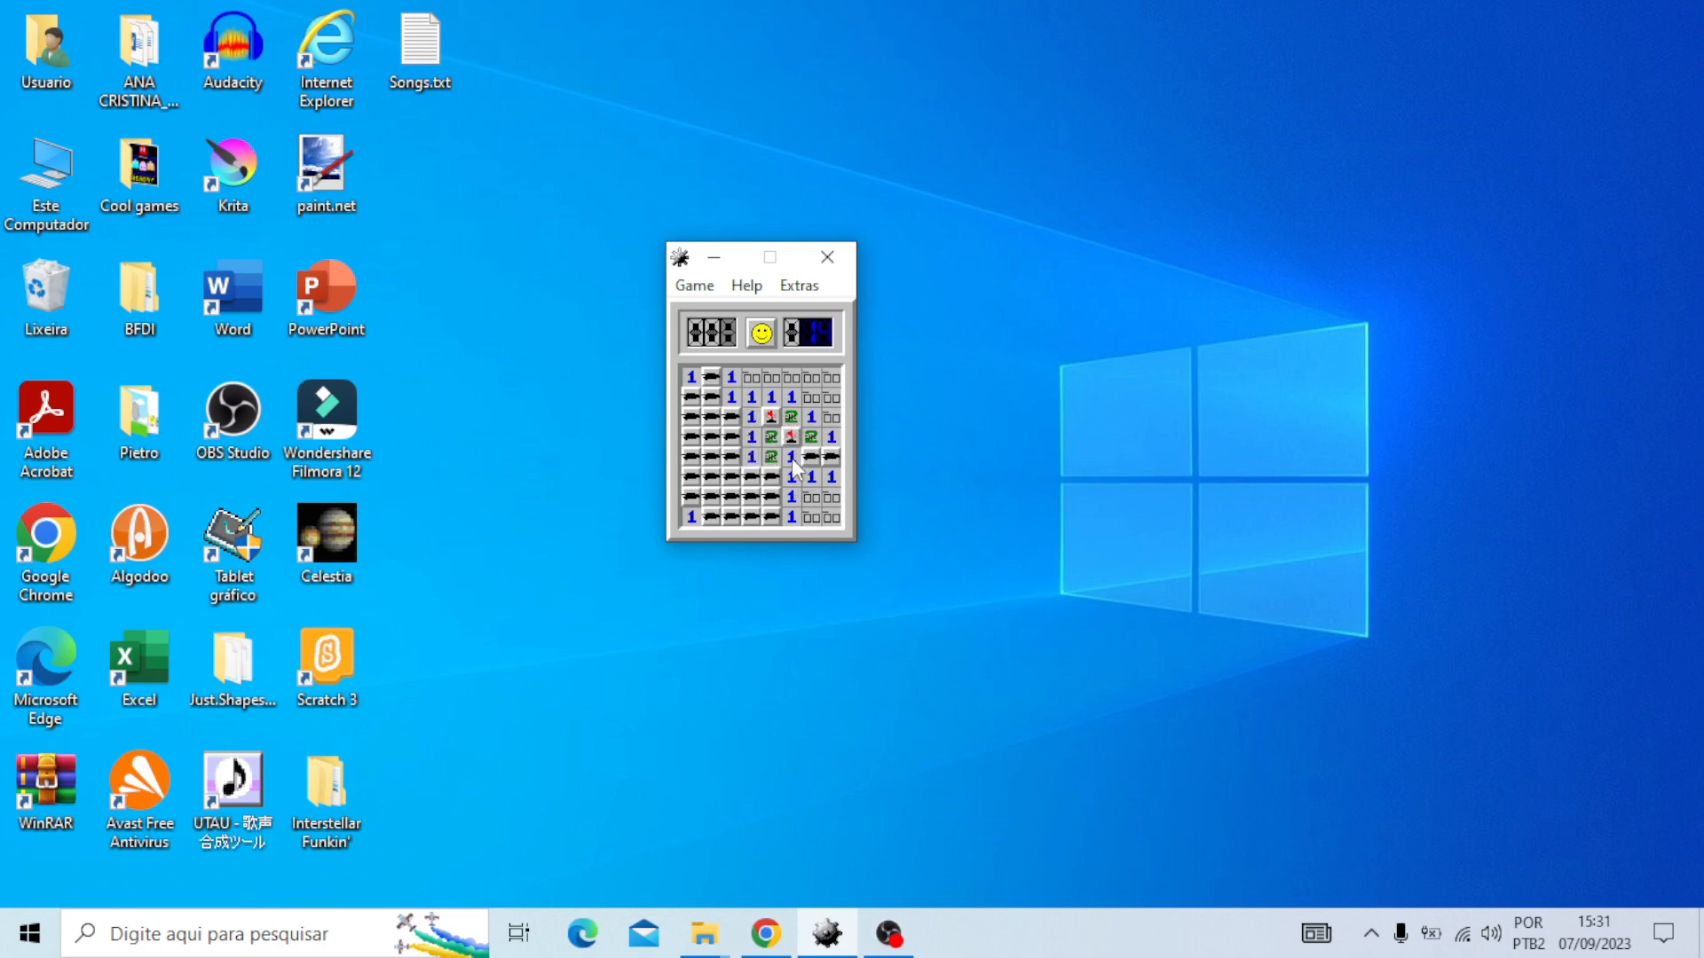
{"action": "left_click", "coordinate": [811, 476]}
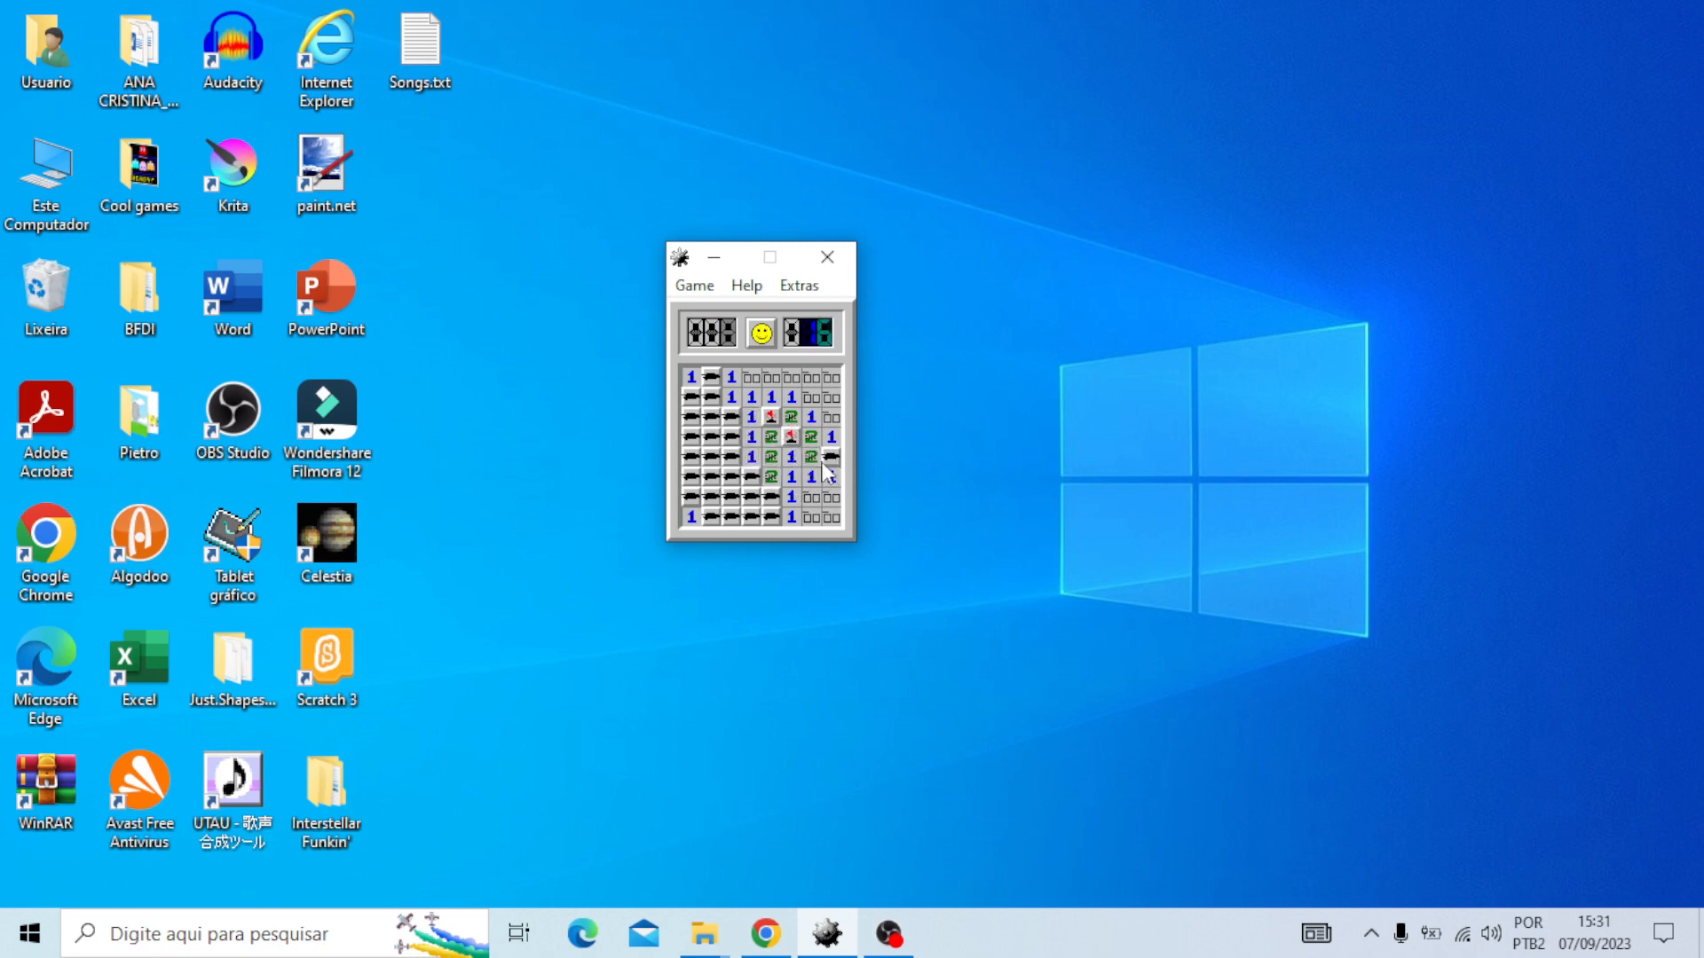
{"action": "left_click", "coordinate": [791, 497]}
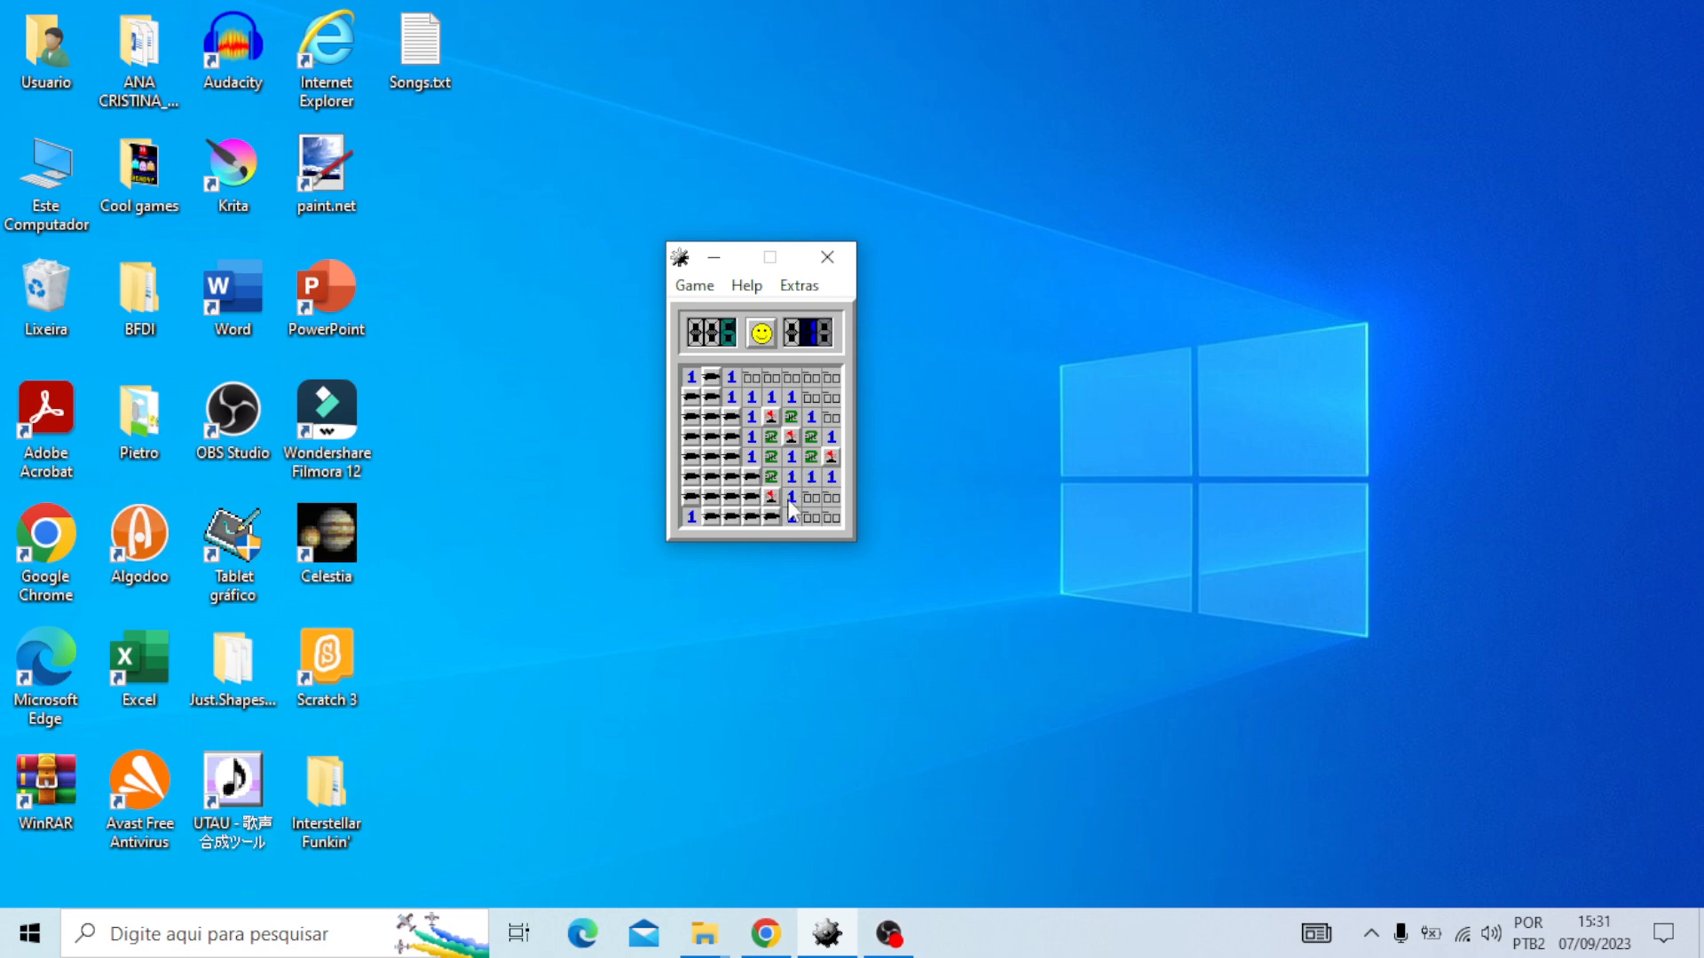
{"action": "left_click", "coordinate": [771, 473]}
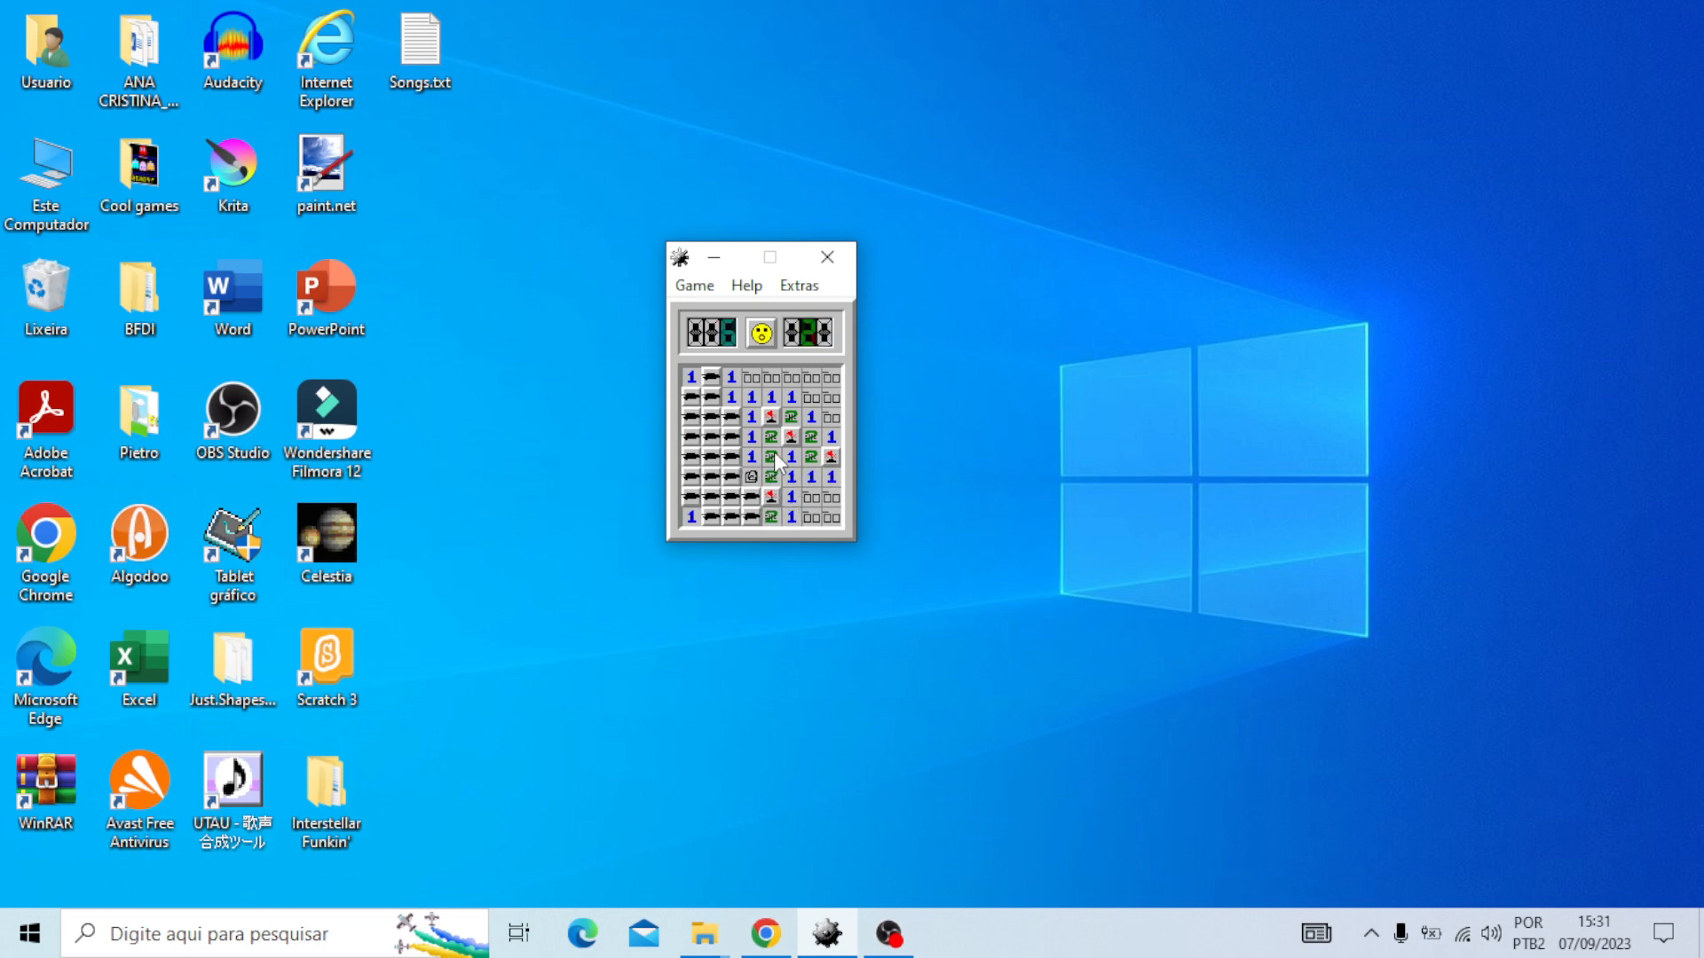
{"action": "left_click", "coordinate": [752, 496]}
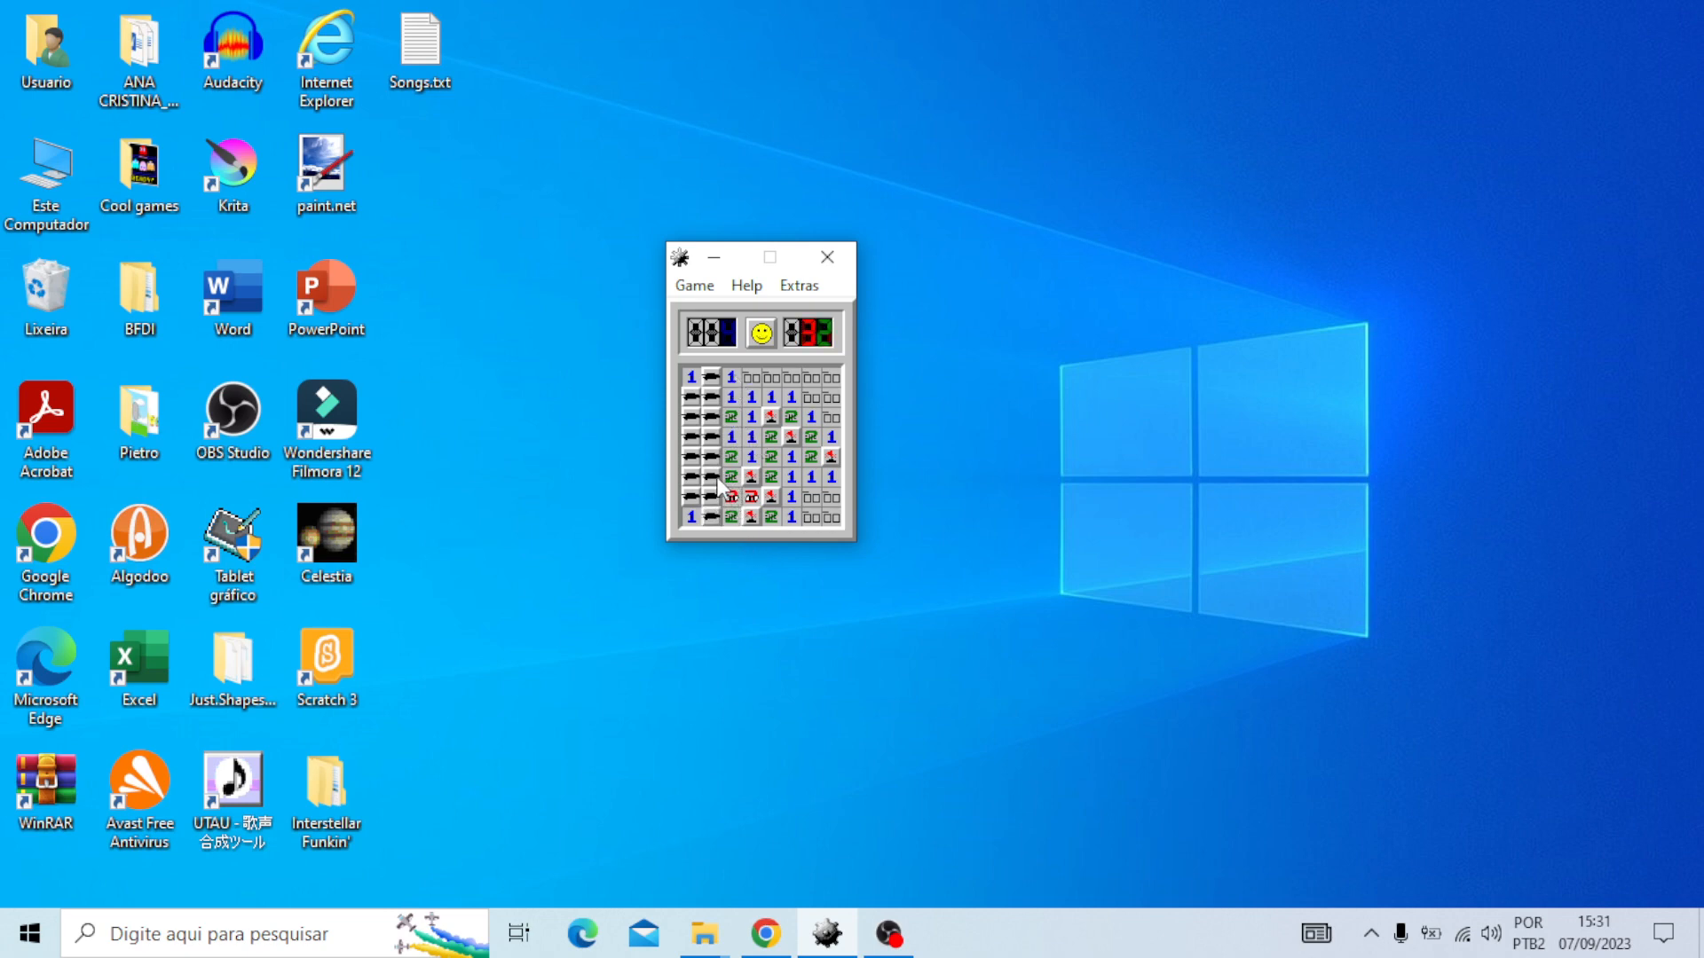
{"action": "left_click", "coordinate": [730, 515]}
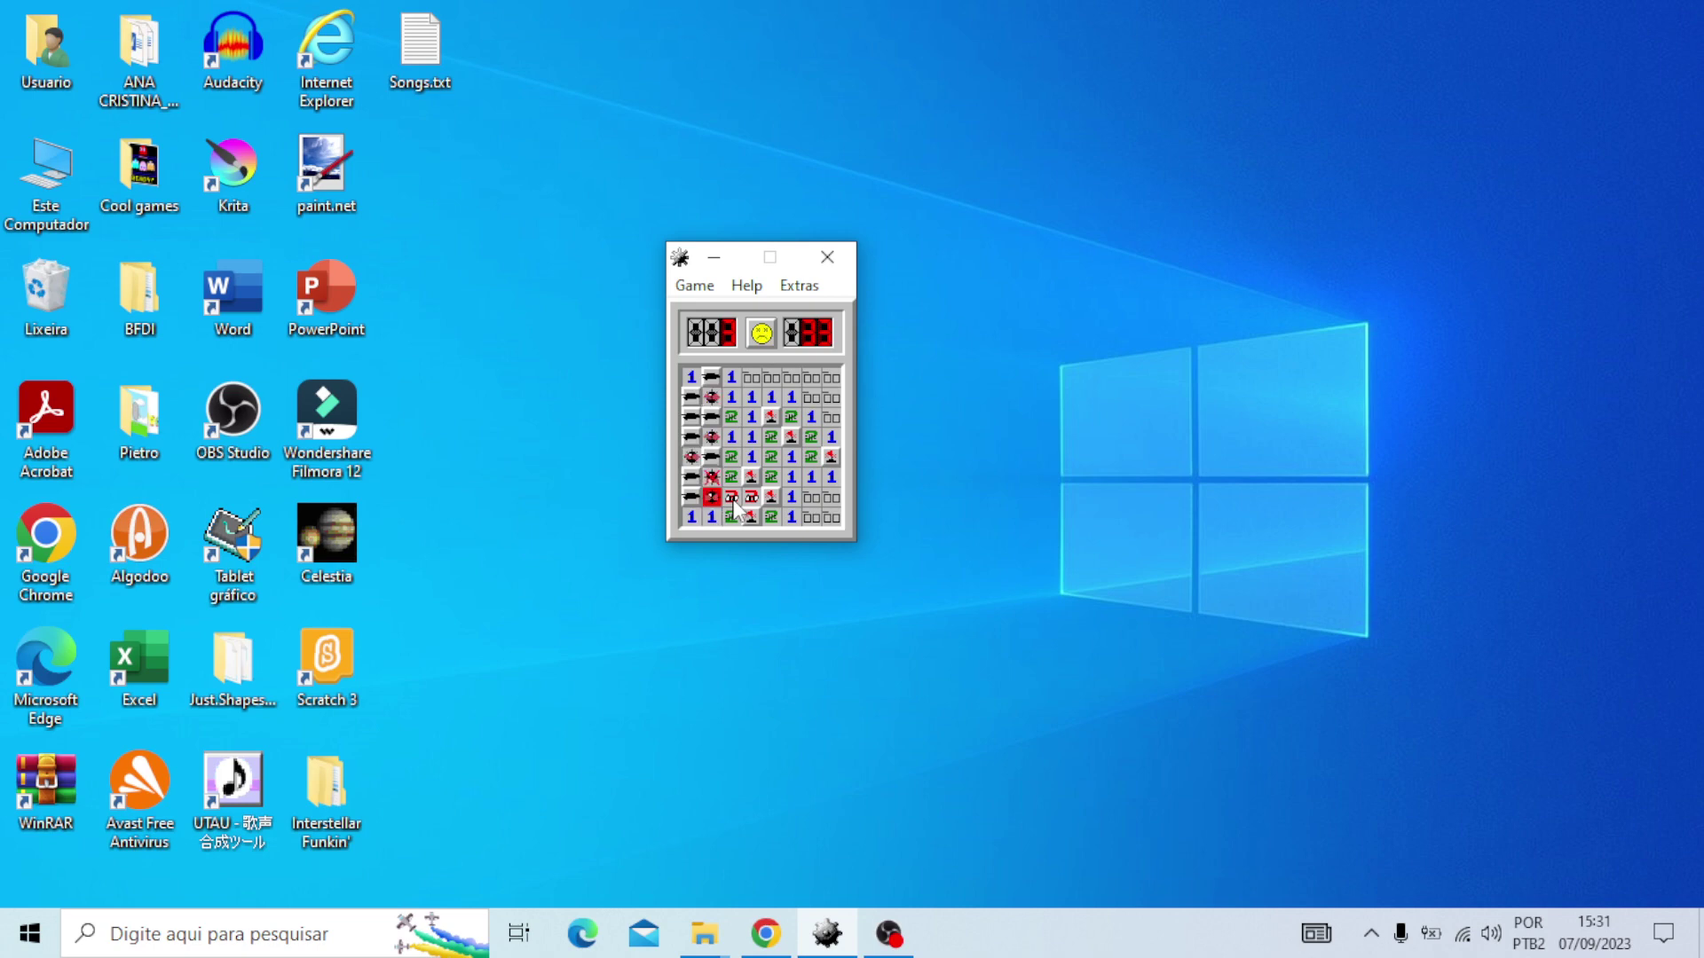
Restart and open cells near the bottom-left corner in a brief game
{"action": "left_click", "coordinate": [760, 332]}
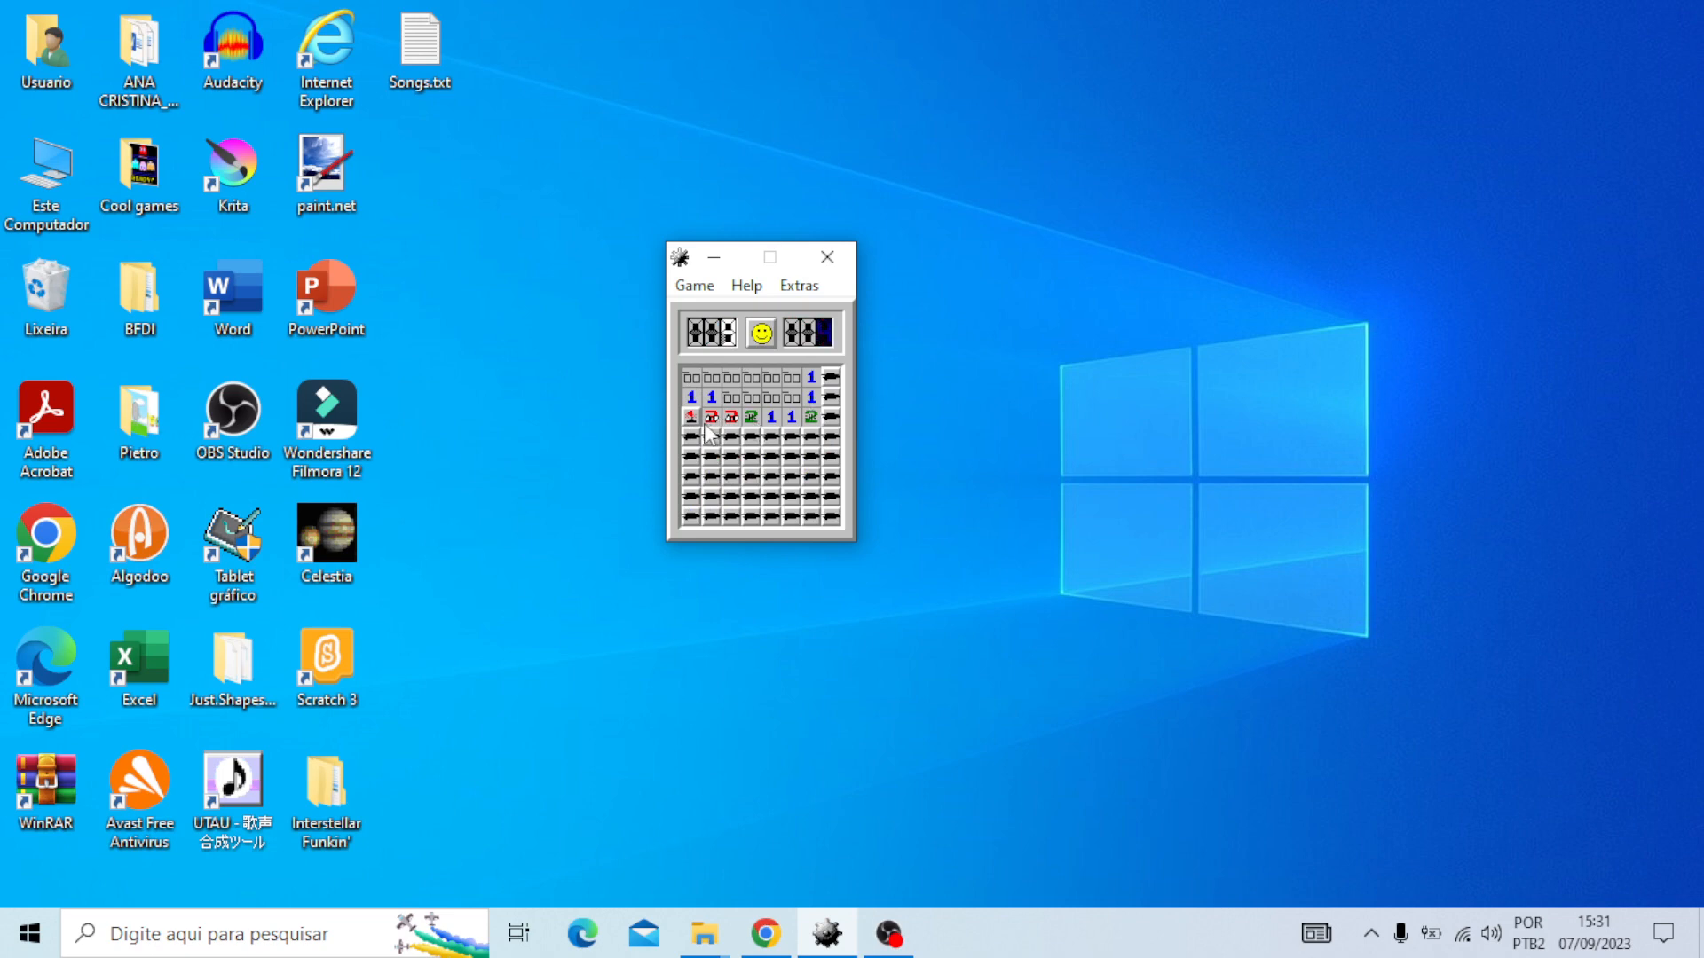
{"action": "left_click", "coordinate": [710, 517]}
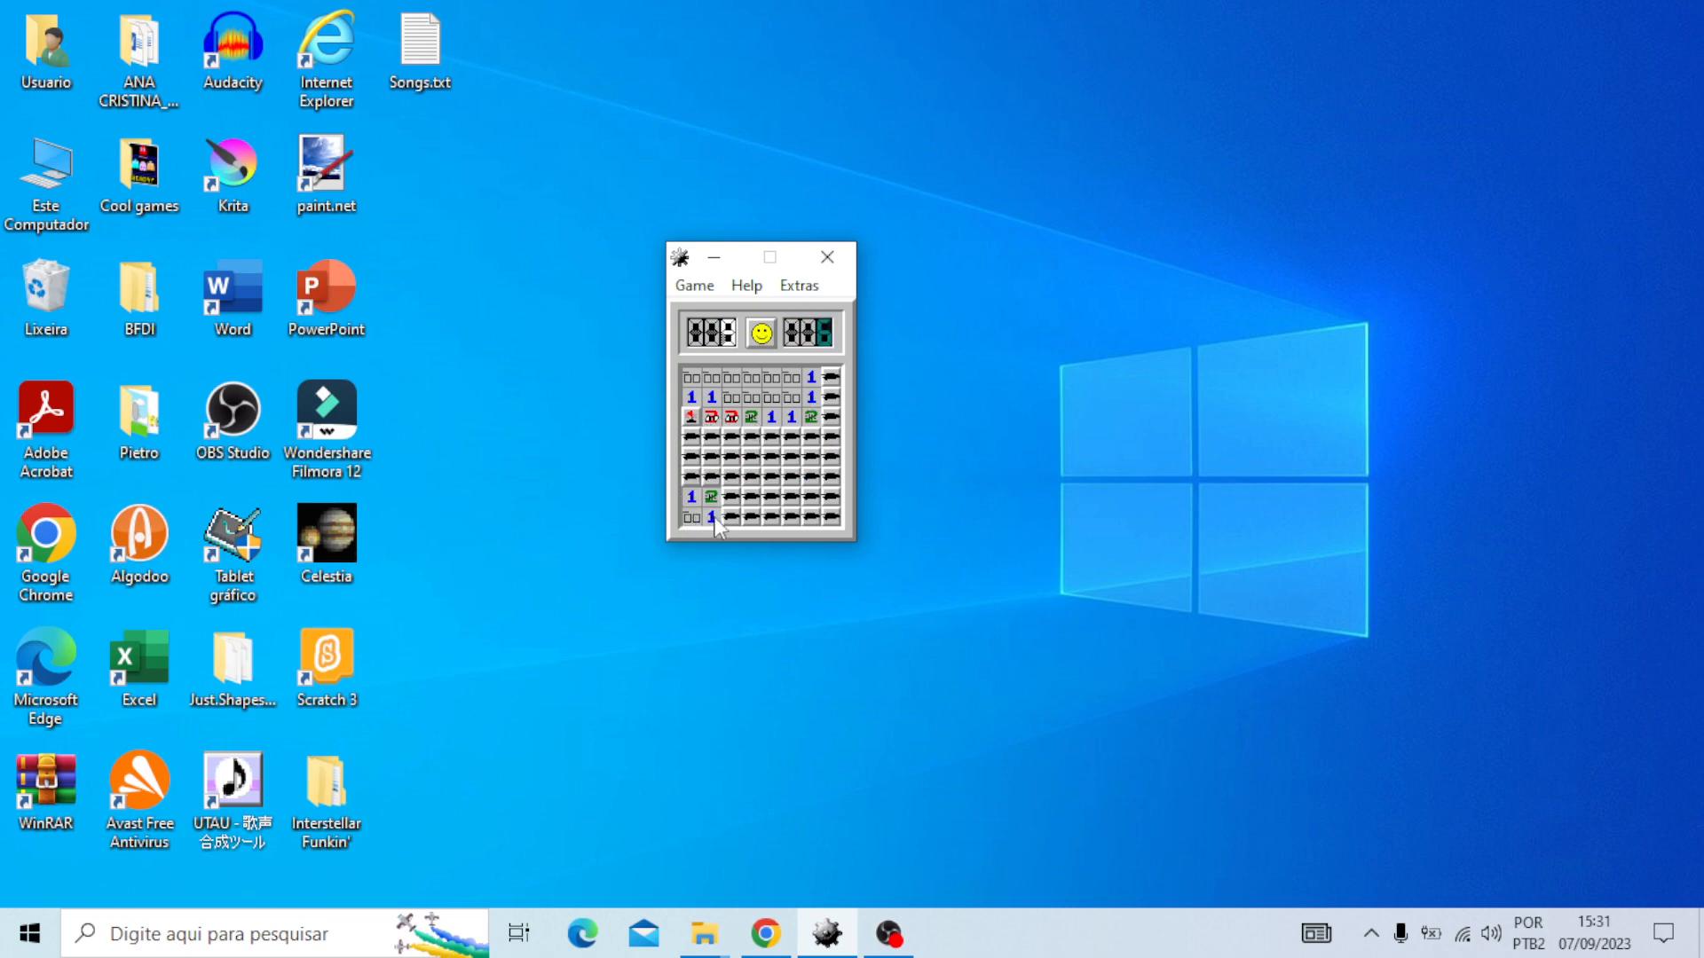
{"action": "left_click", "coordinate": [711, 516]}
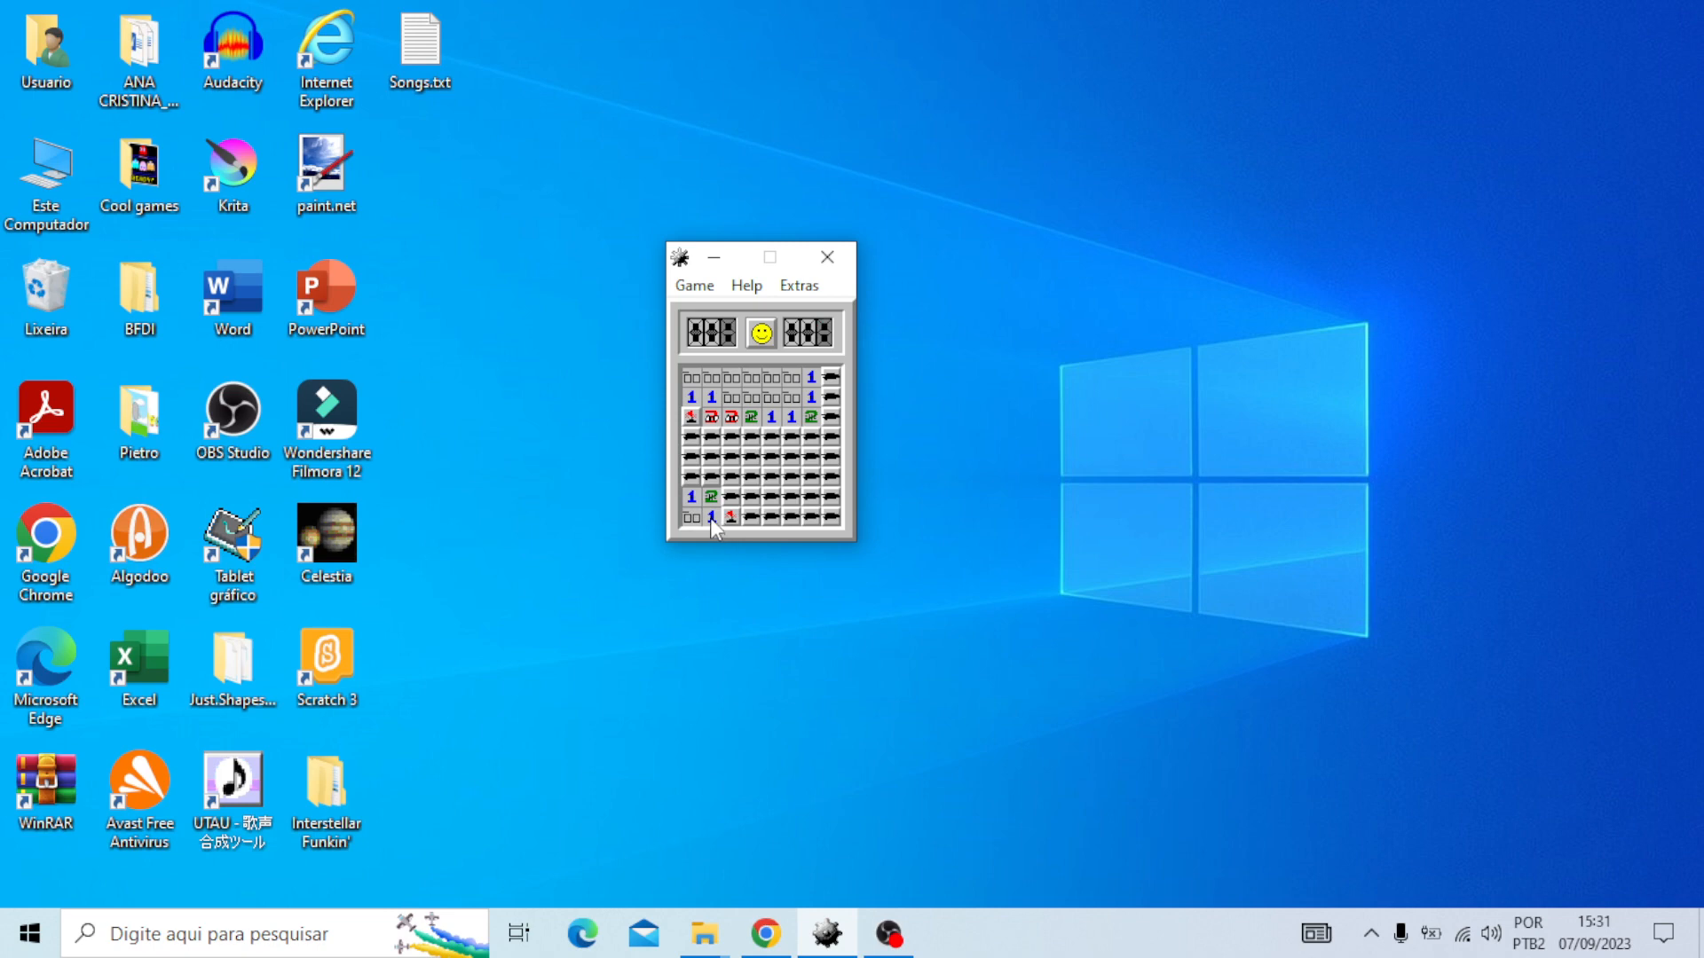
Restart again and clear the left columns until a mine hit loses the game
{"action": "left_click", "coordinate": [758, 332]}
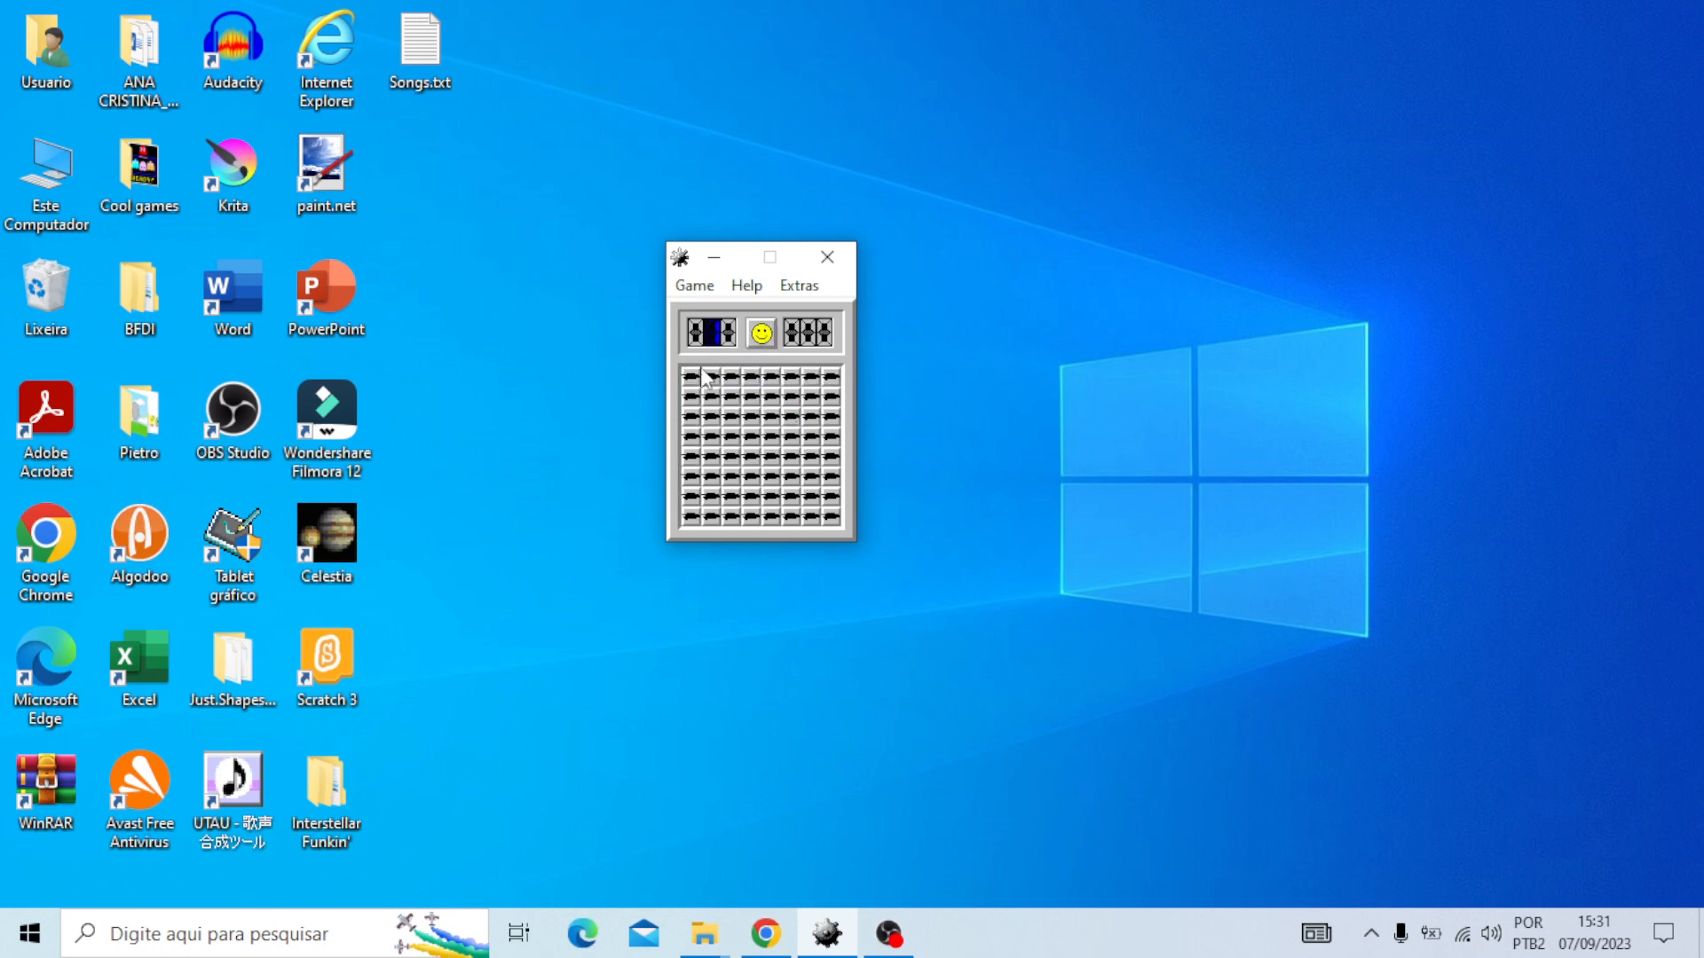
{"action": "left_click", "coordinate": [693, 395]}
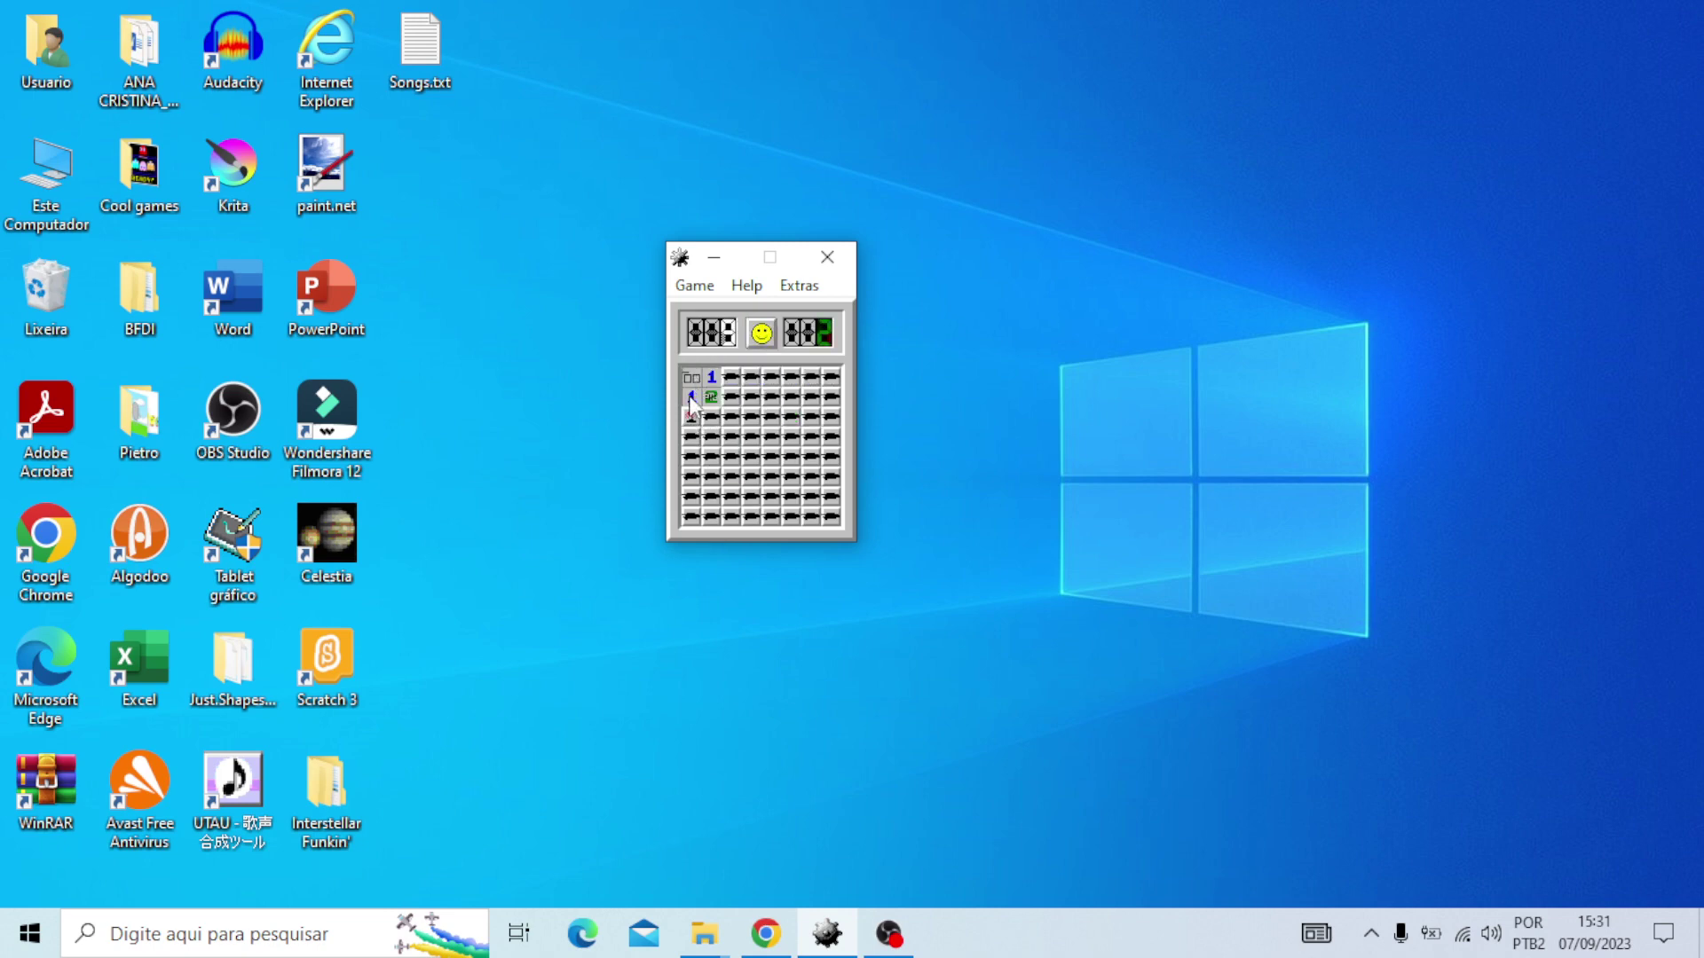
{"action": "left_click", "coordinate": [688, 415]}
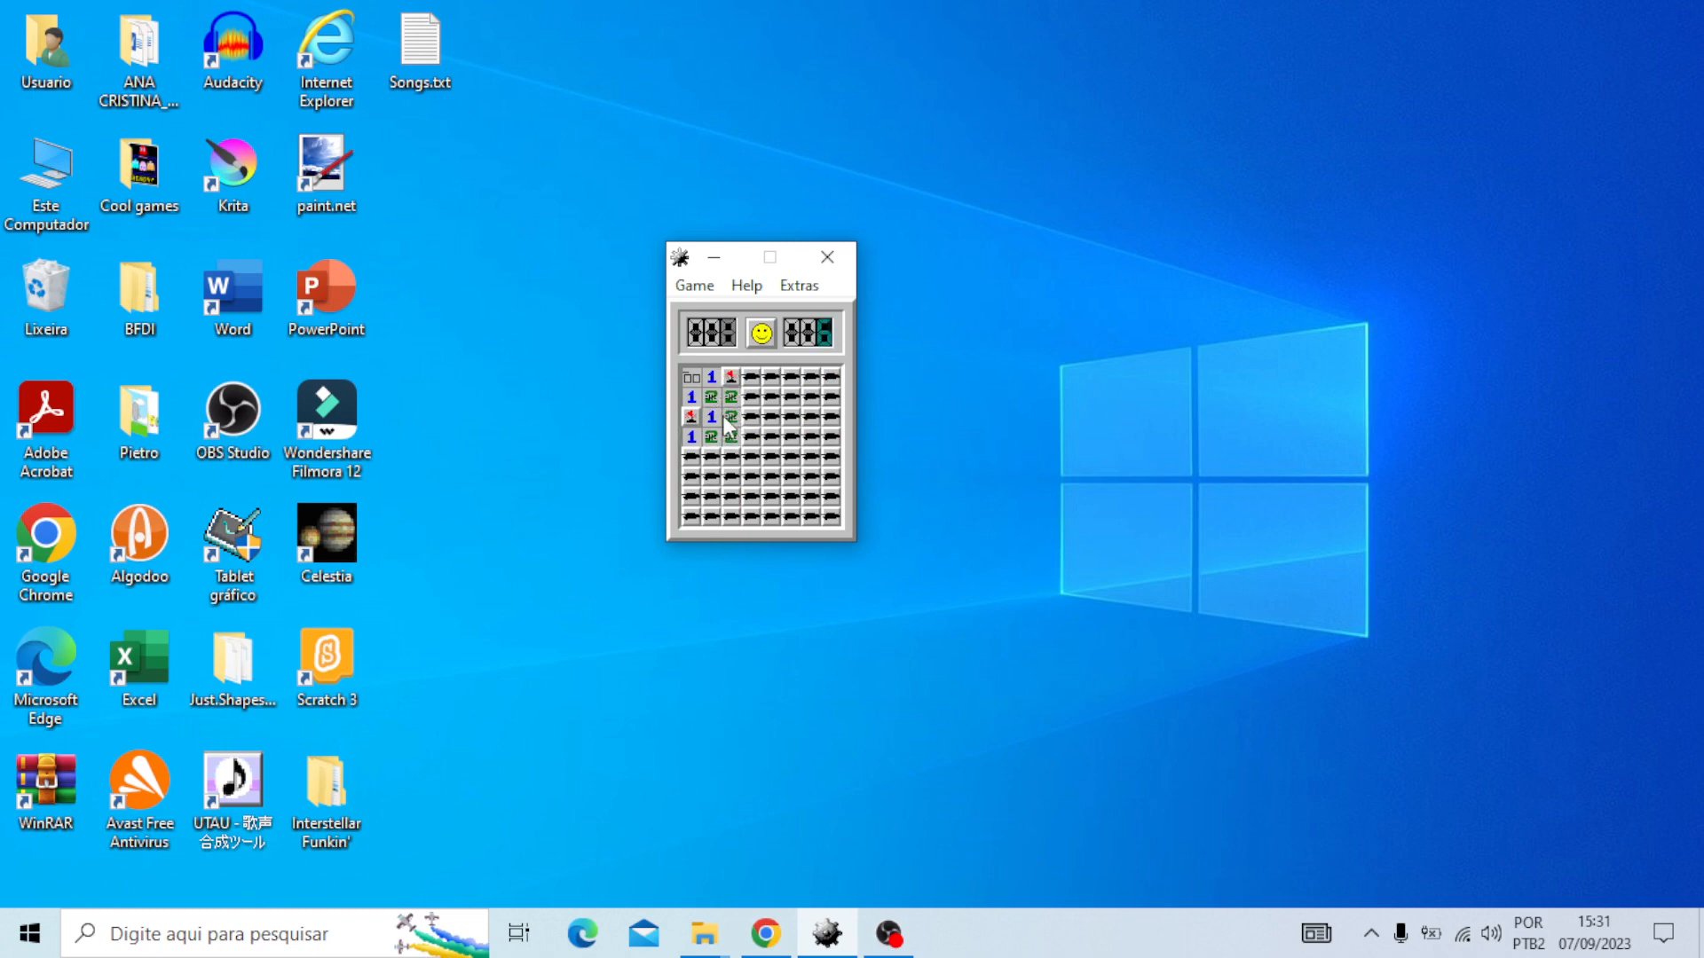
{"action": "left_click", "coordinate": [691, 457]}
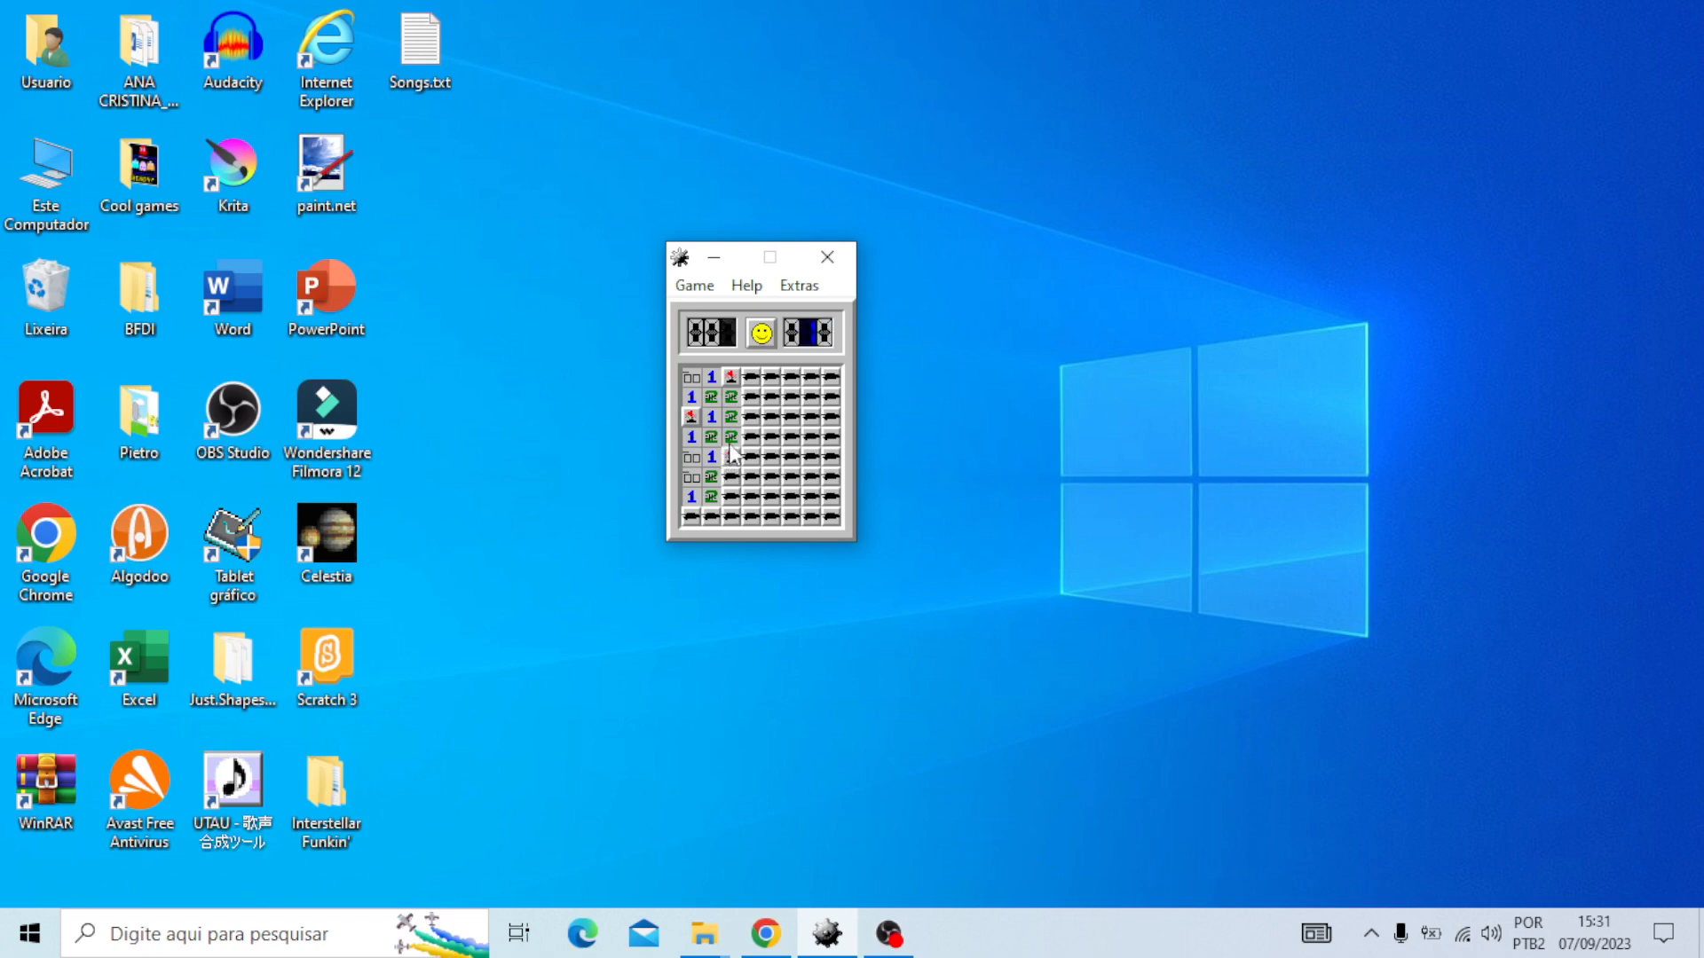
{"action": "left_click", "coordinate": [730, 477]}
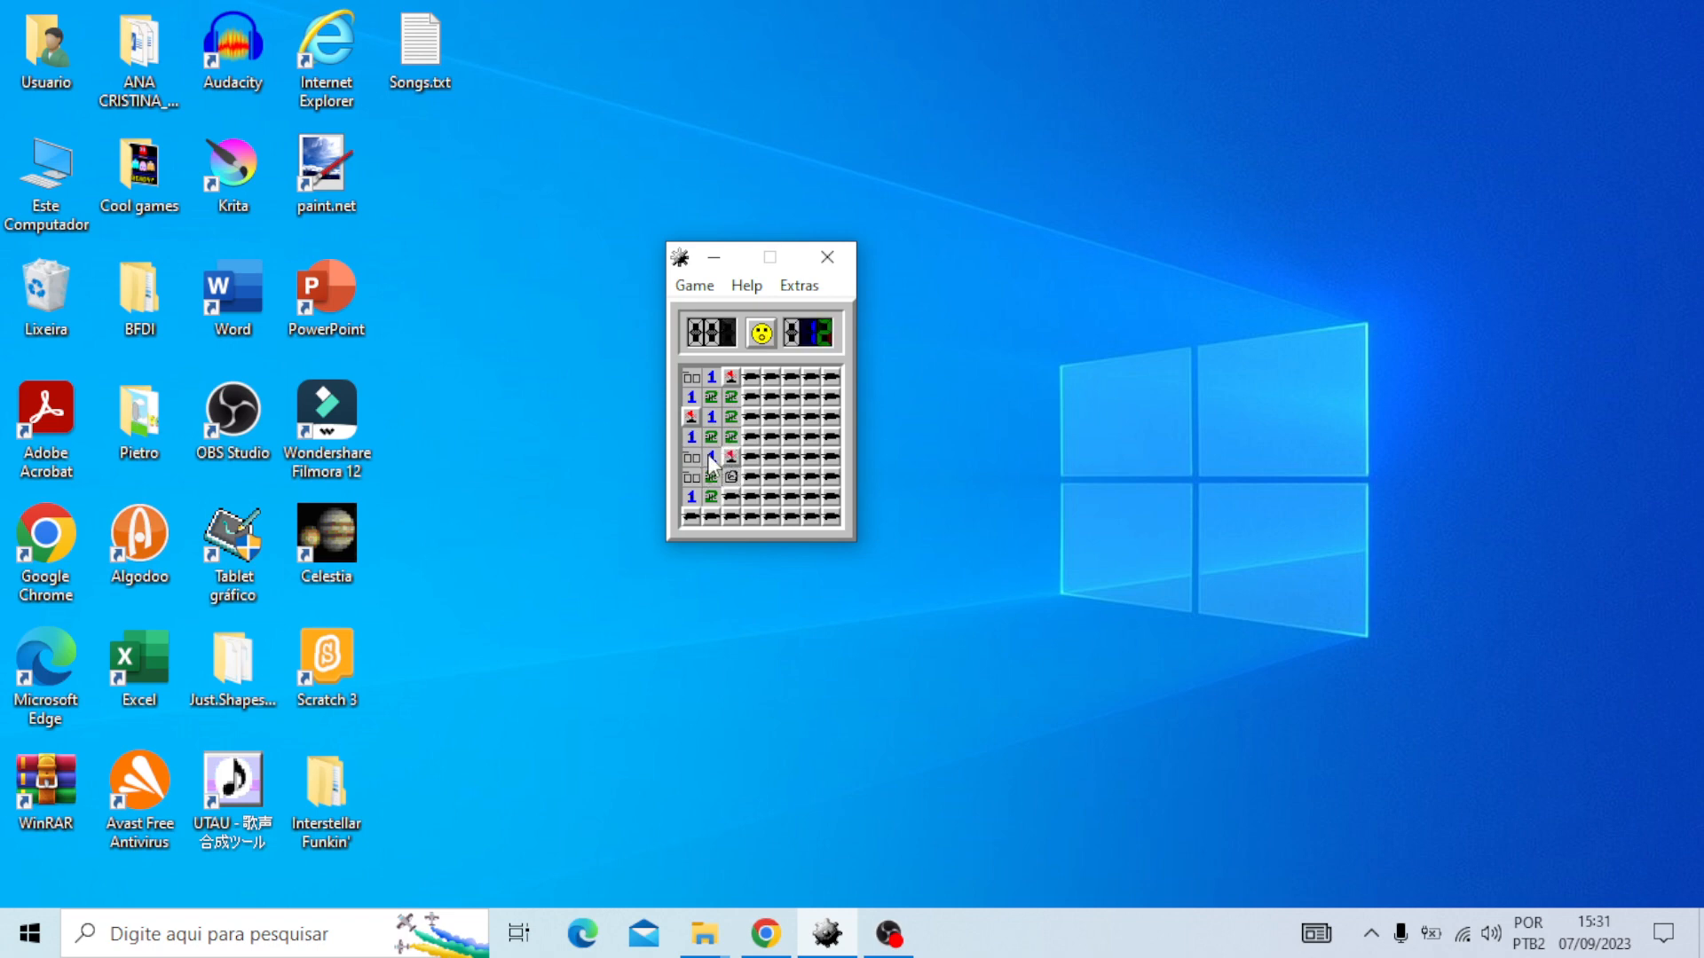
{"action": "left_click", "coordinate": [711, 477]}
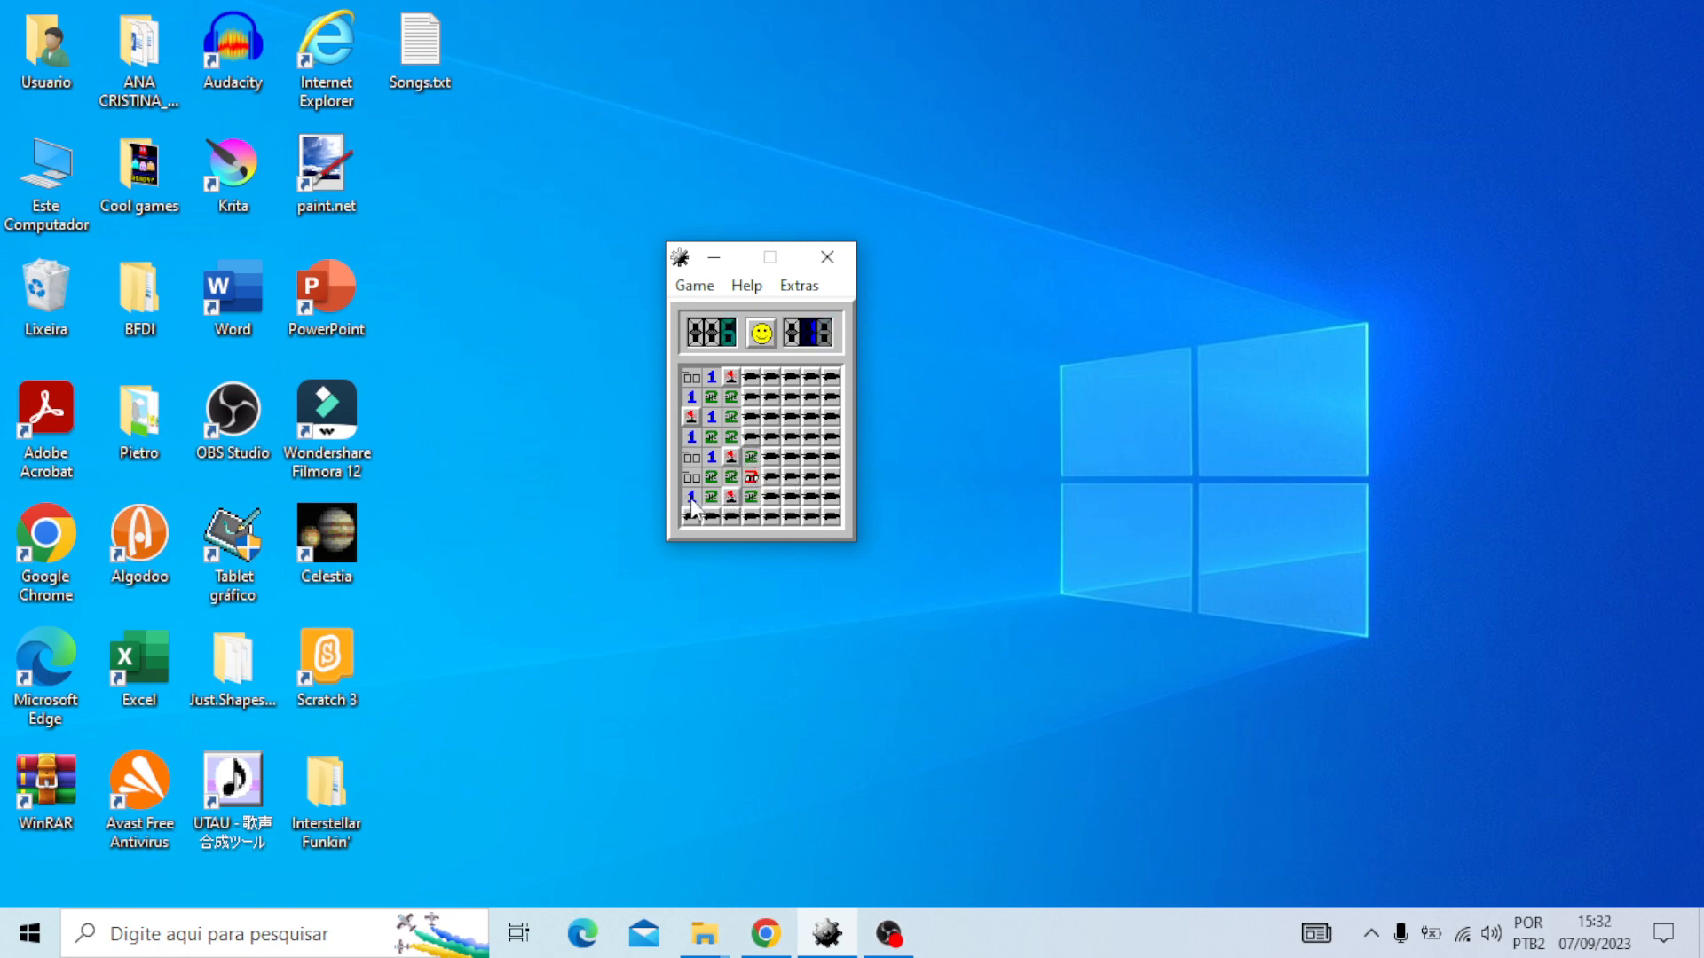
{"action": "left_click", "coordinate": [689, 517]}
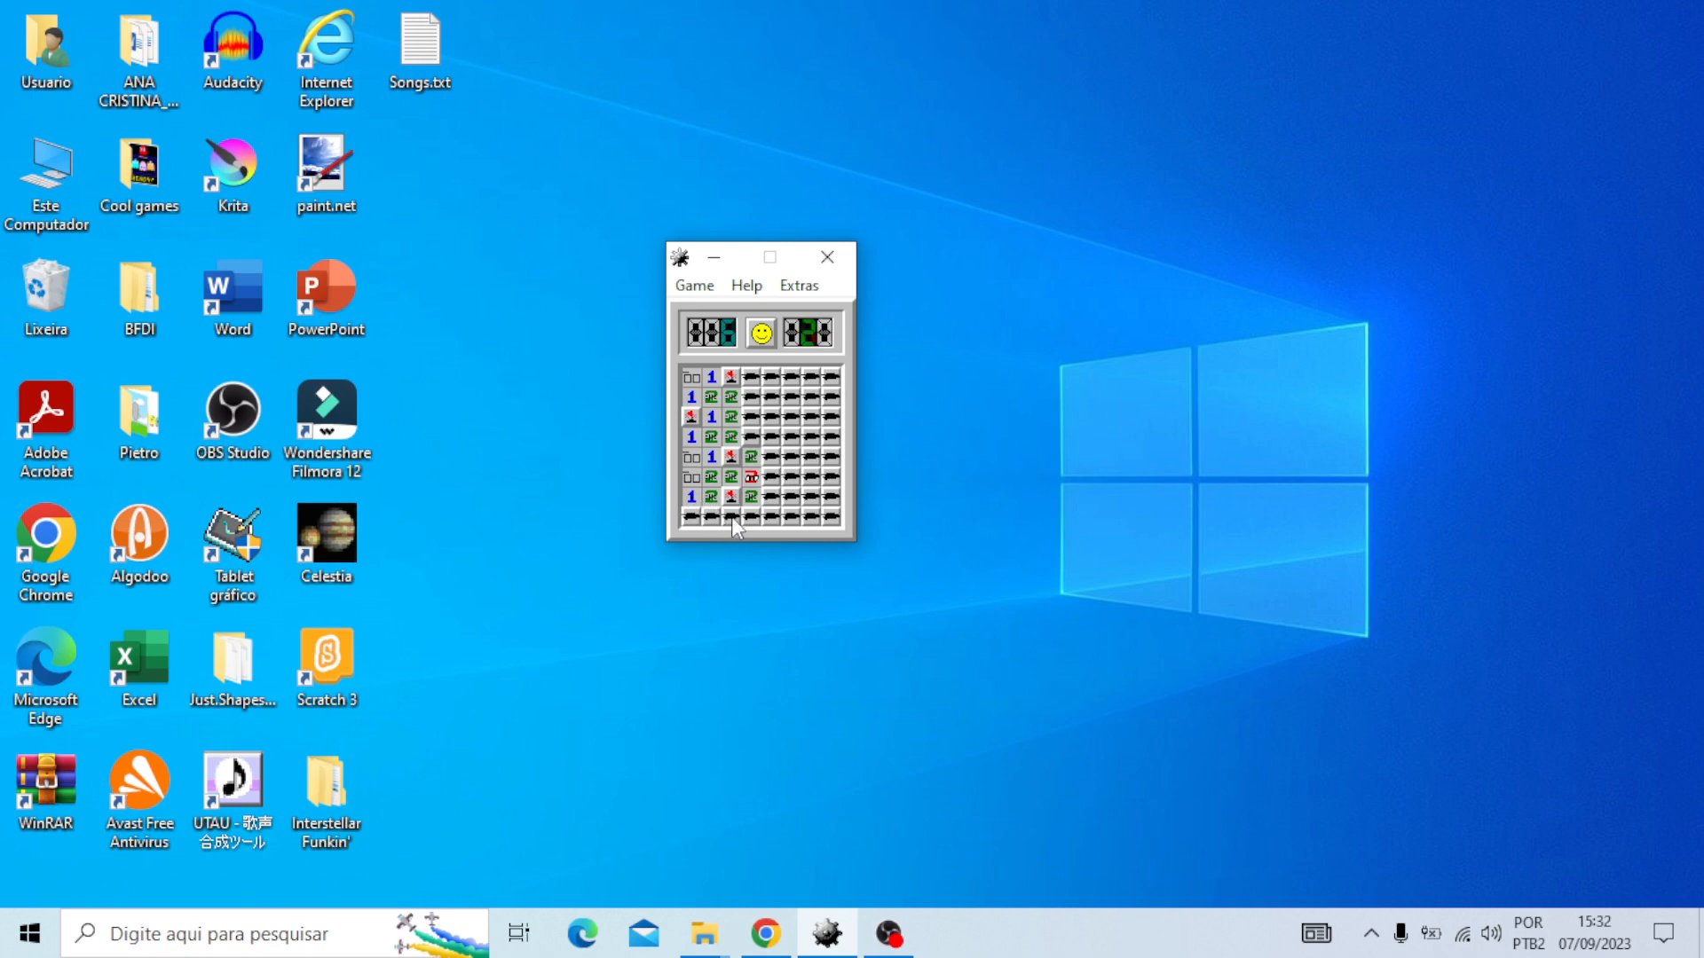
{"action": "left_click", "coordinate": [730, 517]}
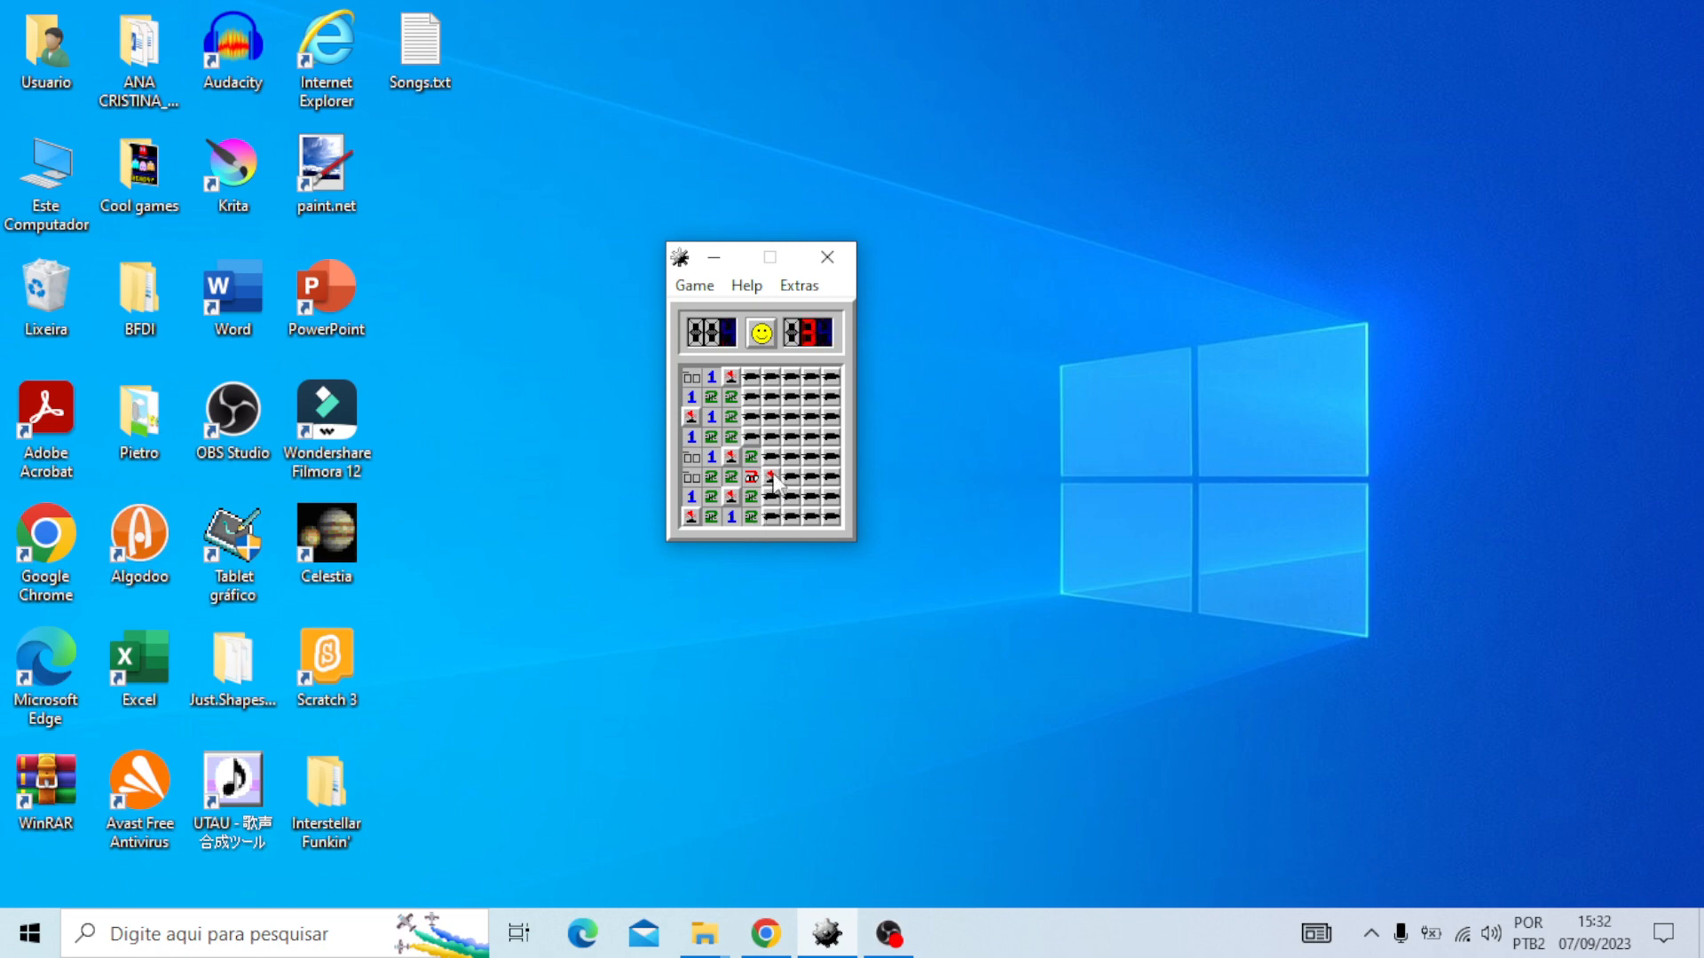
{"action": "left_click", "coordinate": [767, 496]}
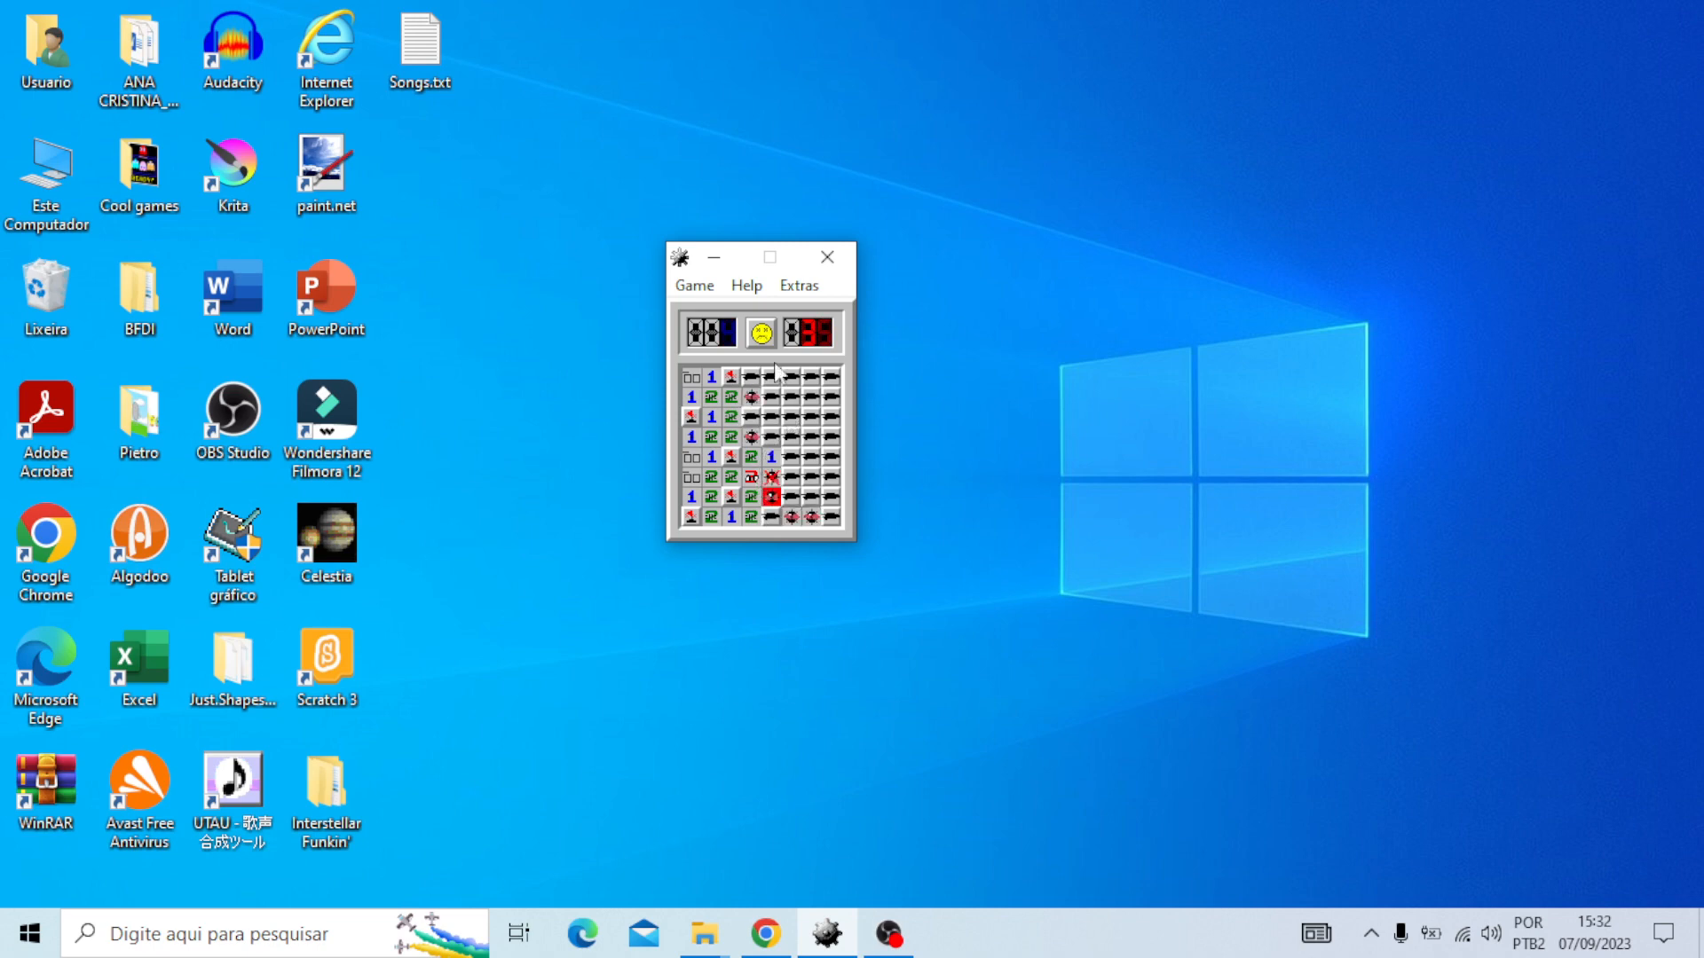
Start a new game and reveal two squares, hitting a mine in the bottom row
{"action": "left_click", "coordinate": [760, 332]}
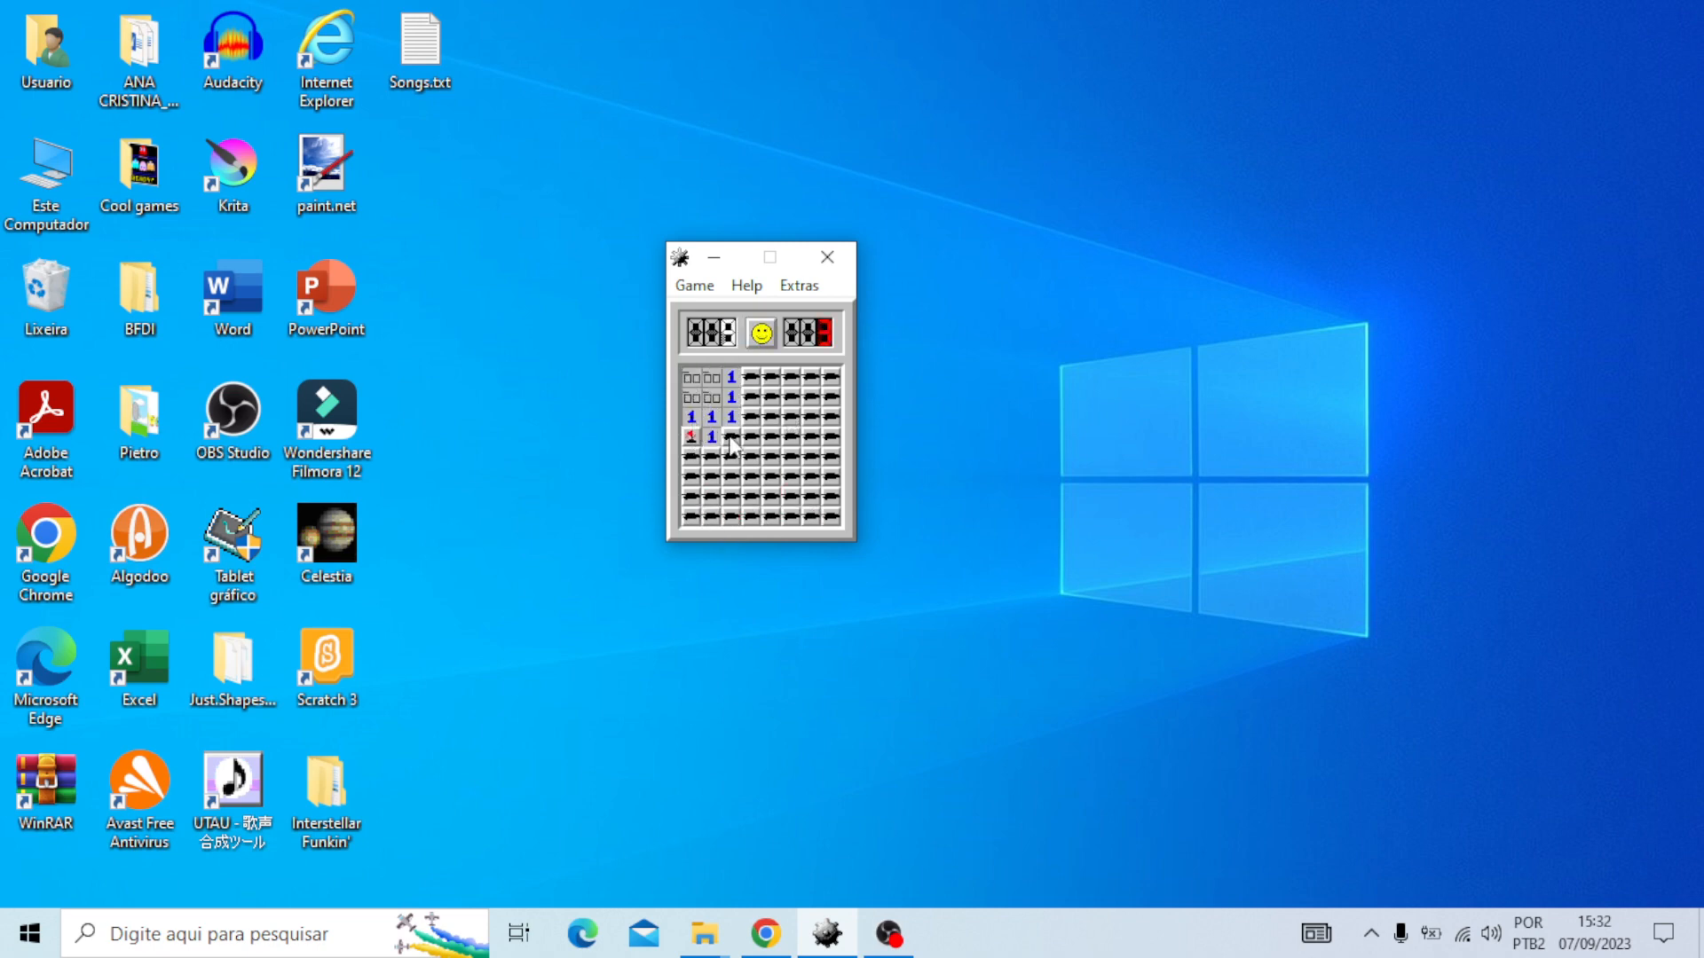
{"action": "left_click", "coordinate": [728, 458]}
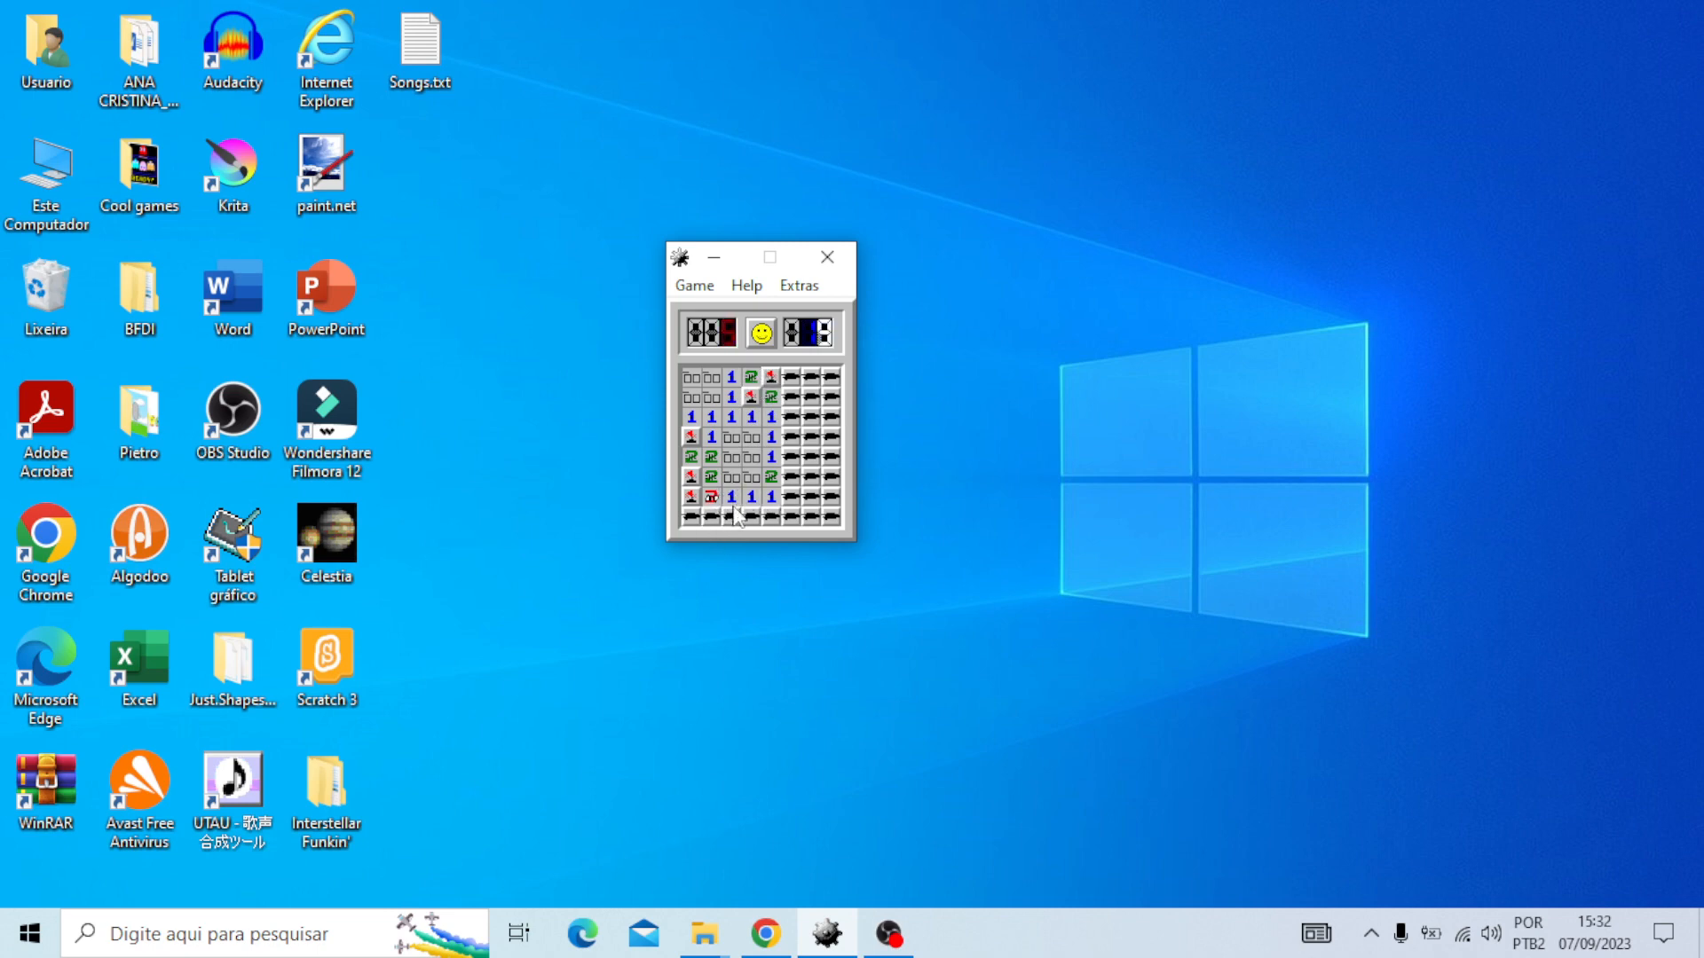
{"action": "left_click", "coordinate": [731, 515]}
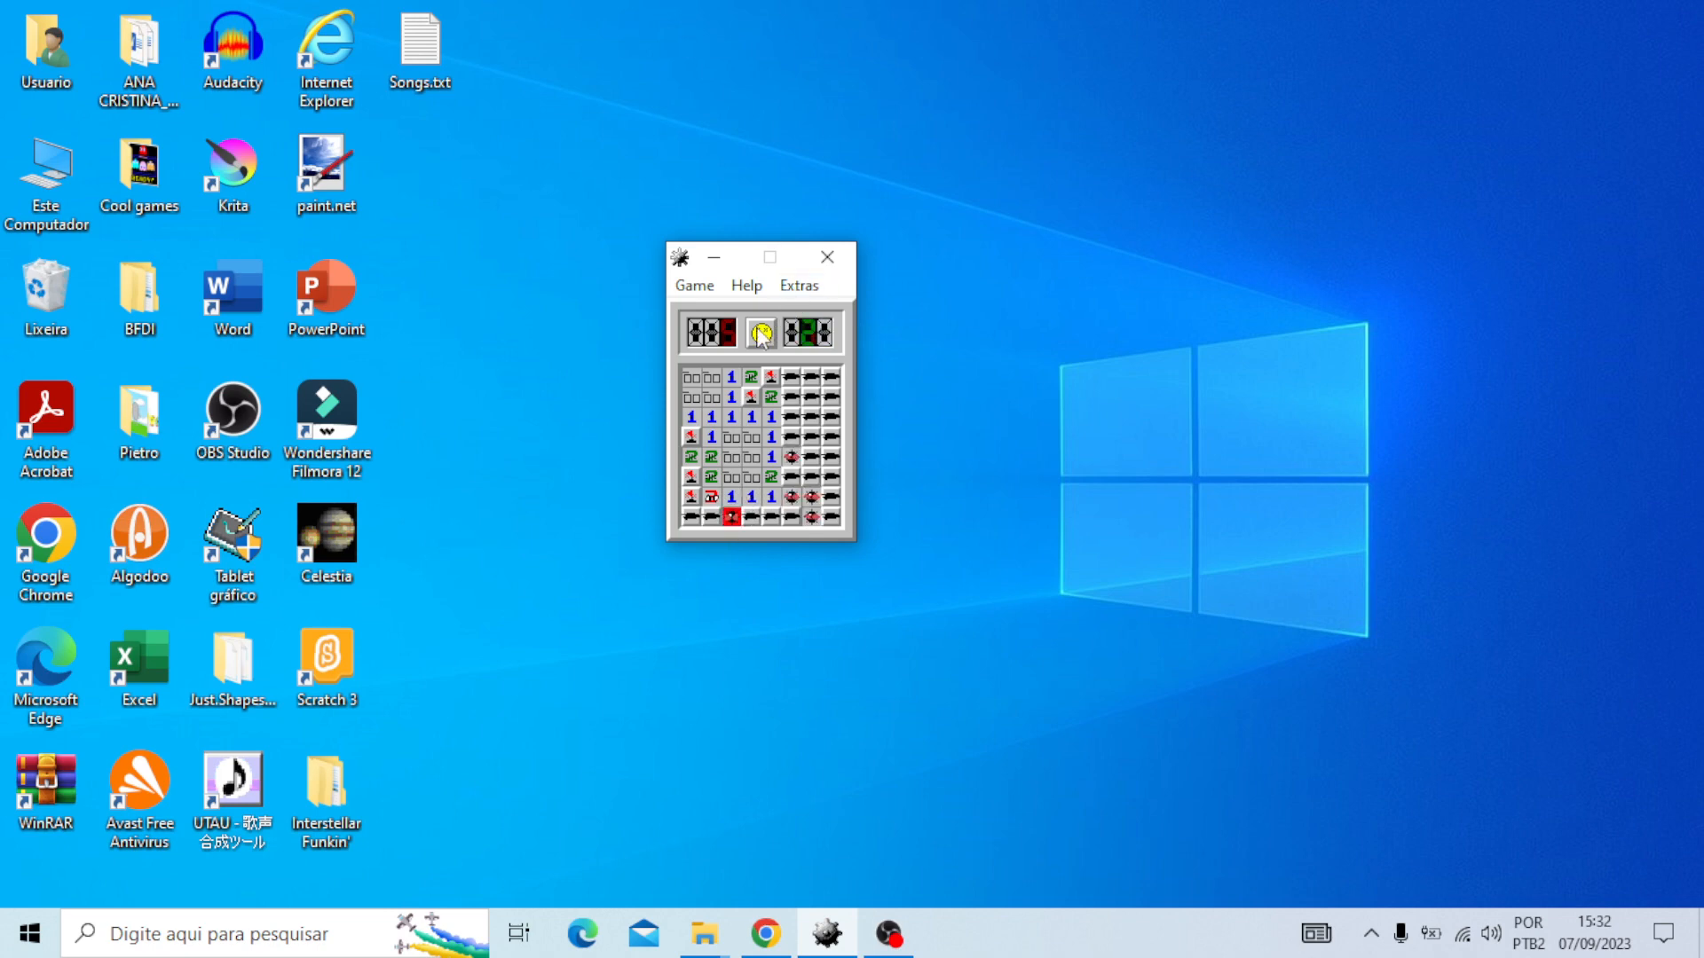
Play another game that ends on a mine, then reset to an unopened board
{"action": "left_click", "coordinate": [760, 332]}
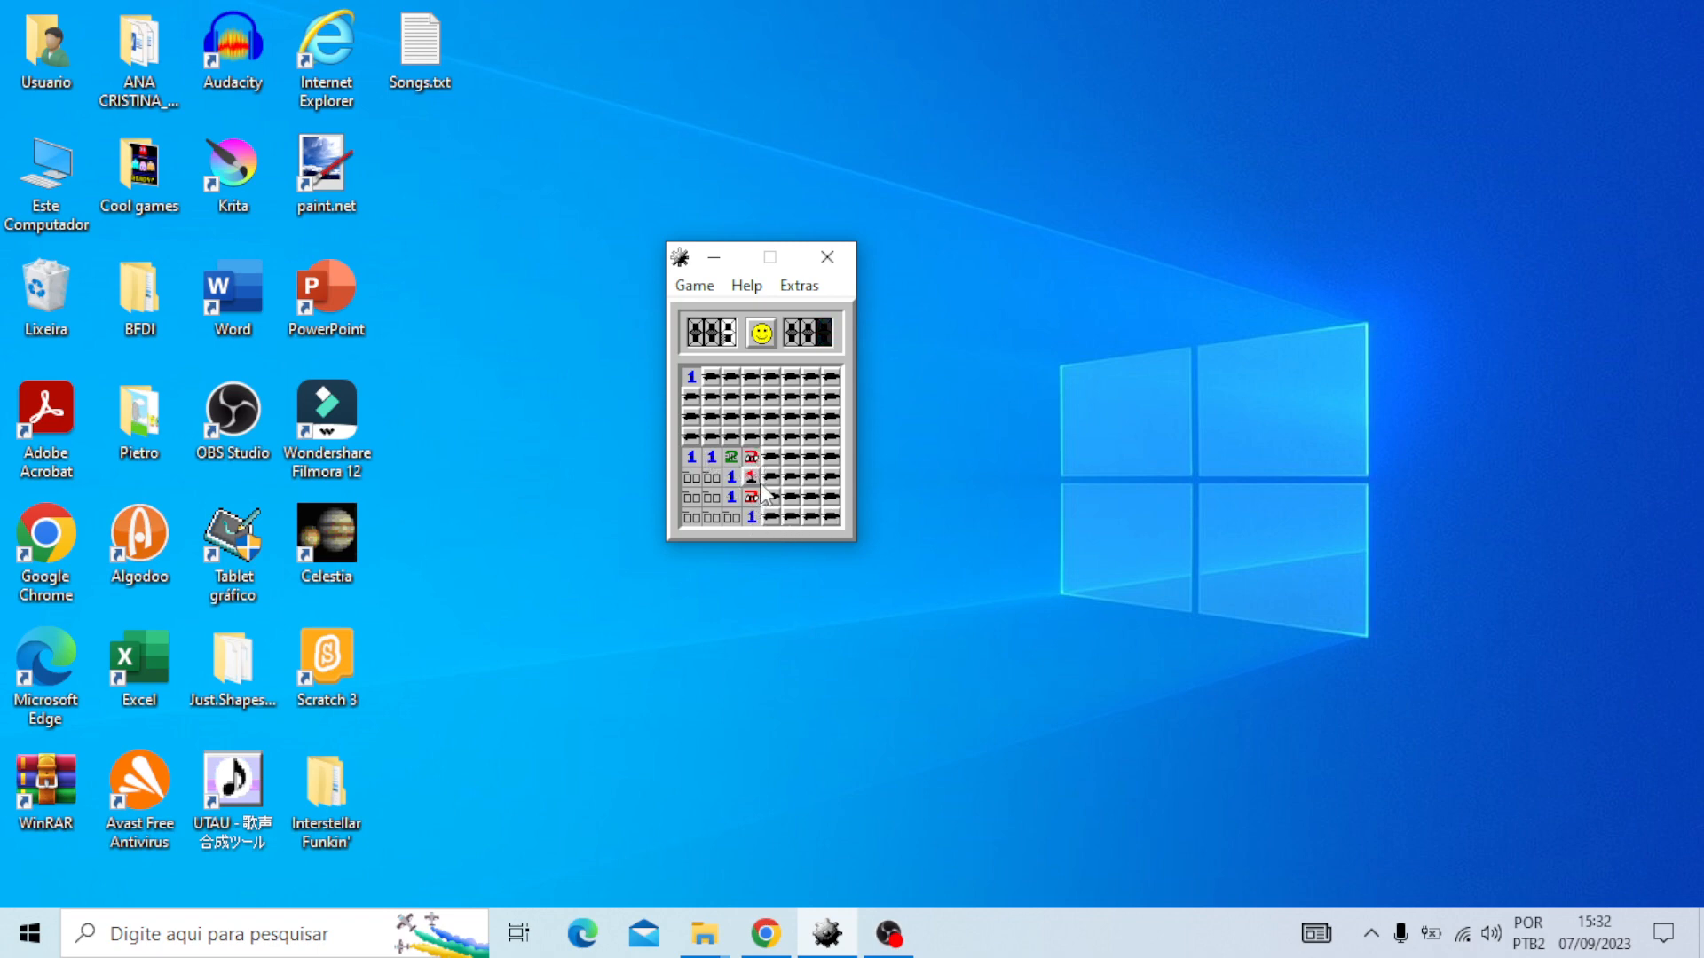
{"action": "left_click", "coordinate": [770, 496]}
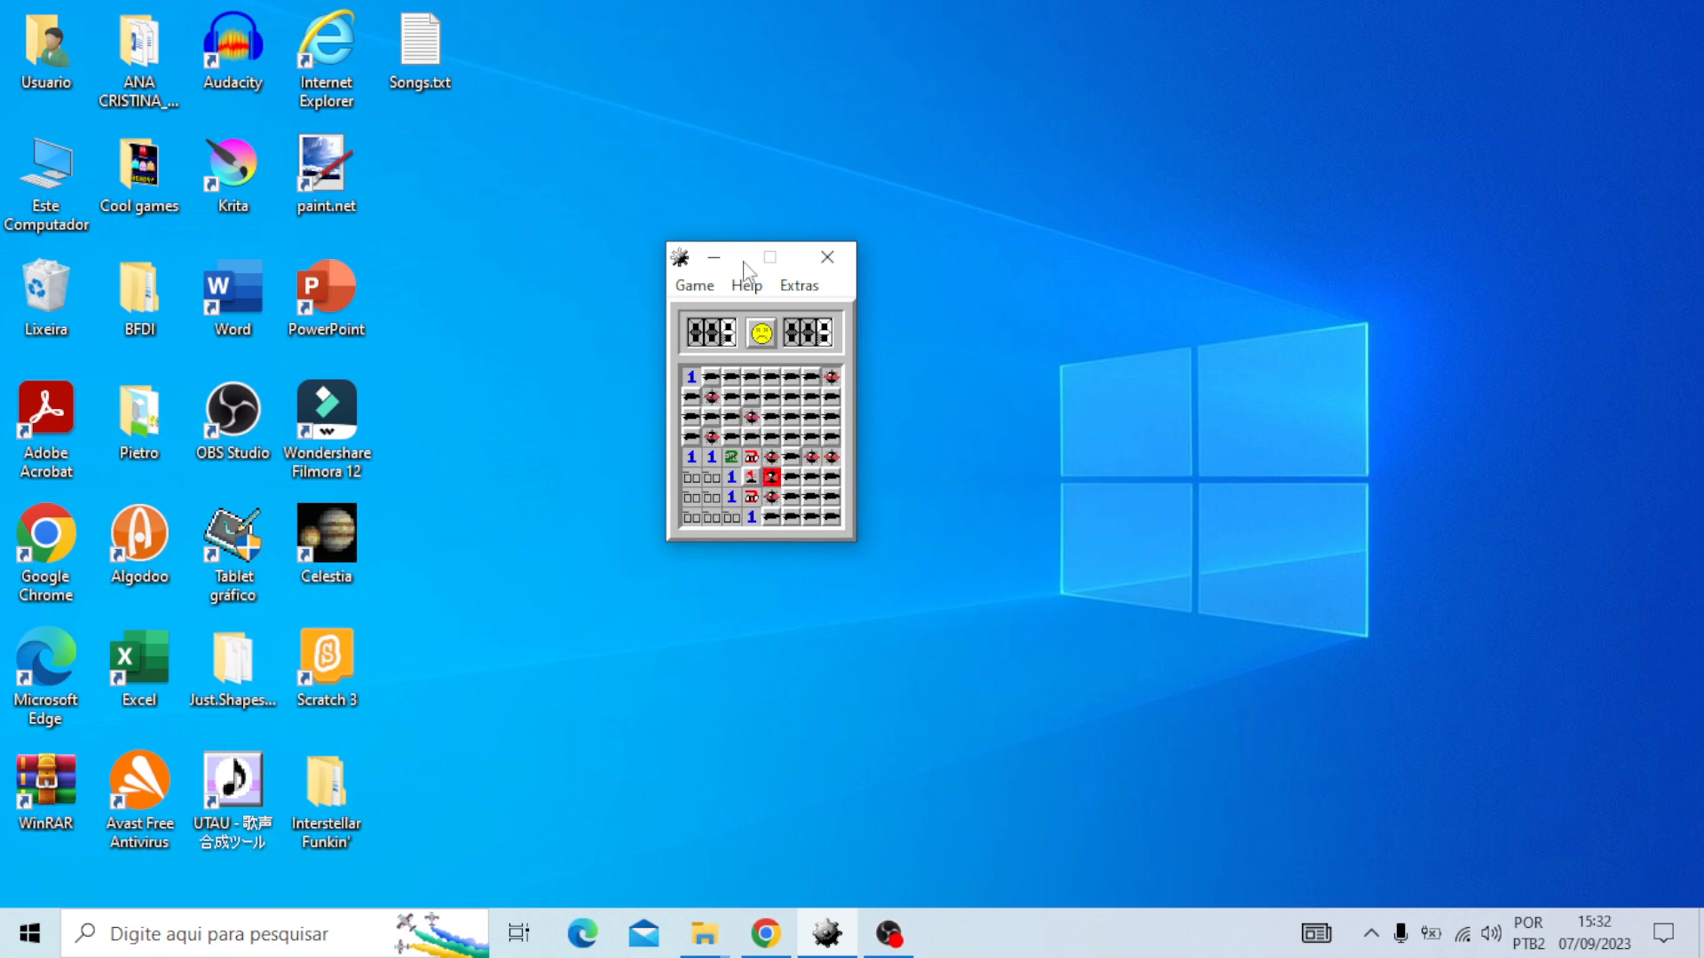
{"action": "left_click", "coordinate": [759, 332]}
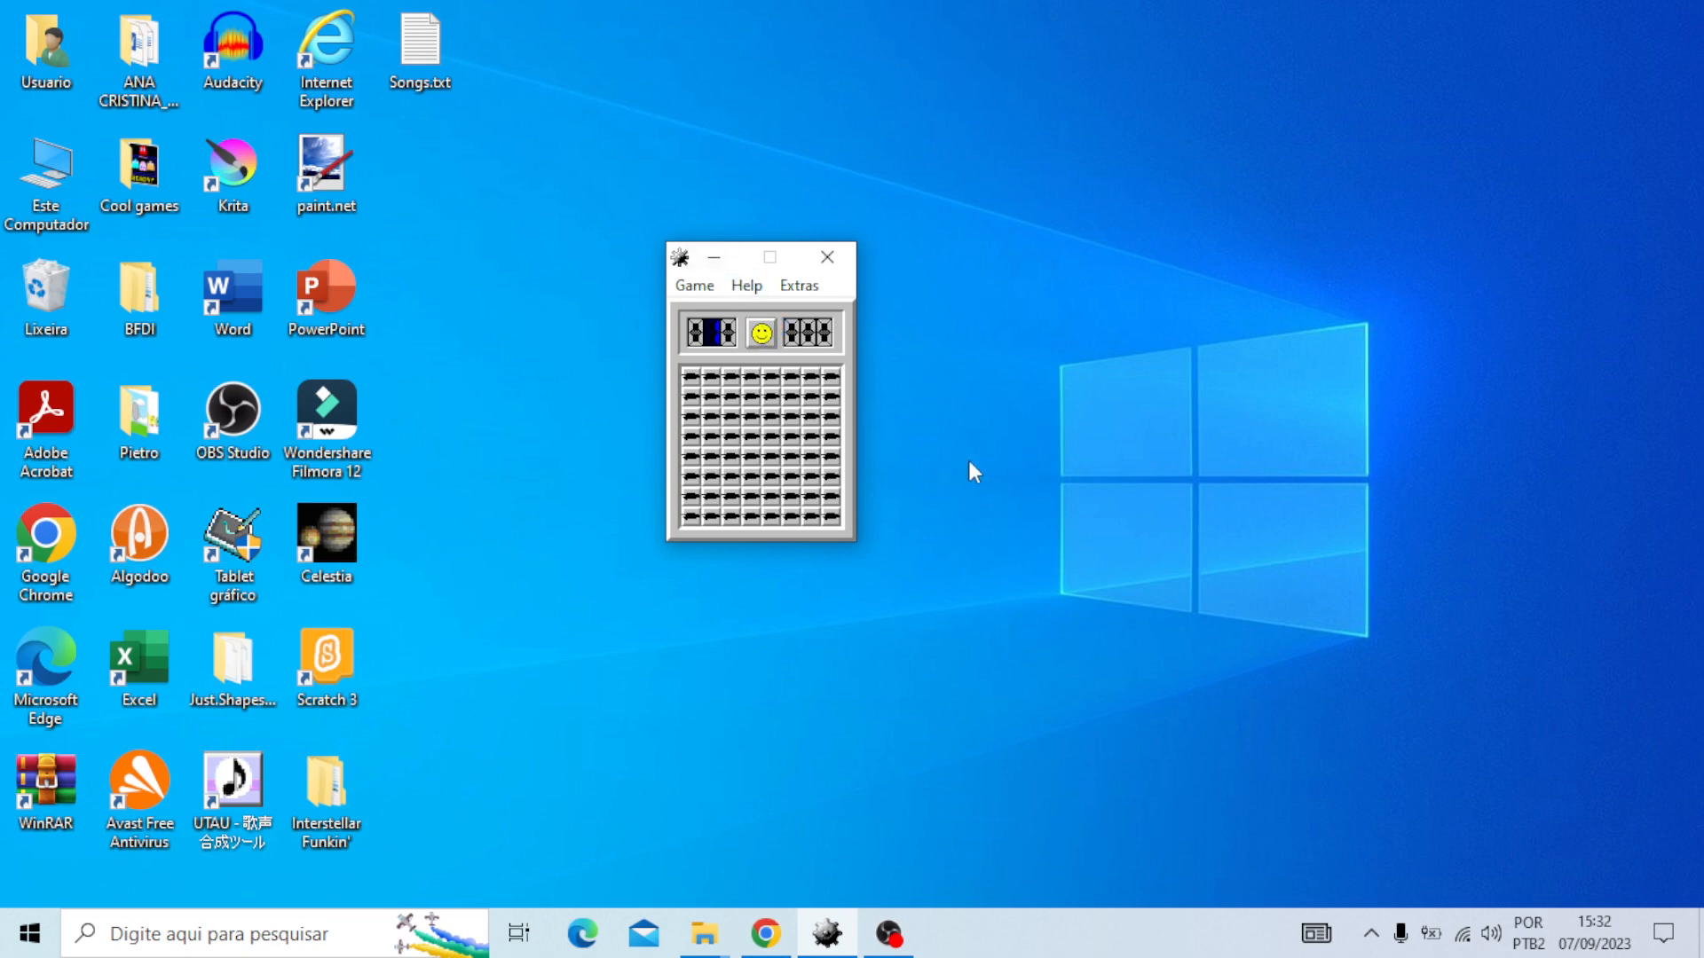
{"action": "mouse_move", "coordinate": [1390, 251]}
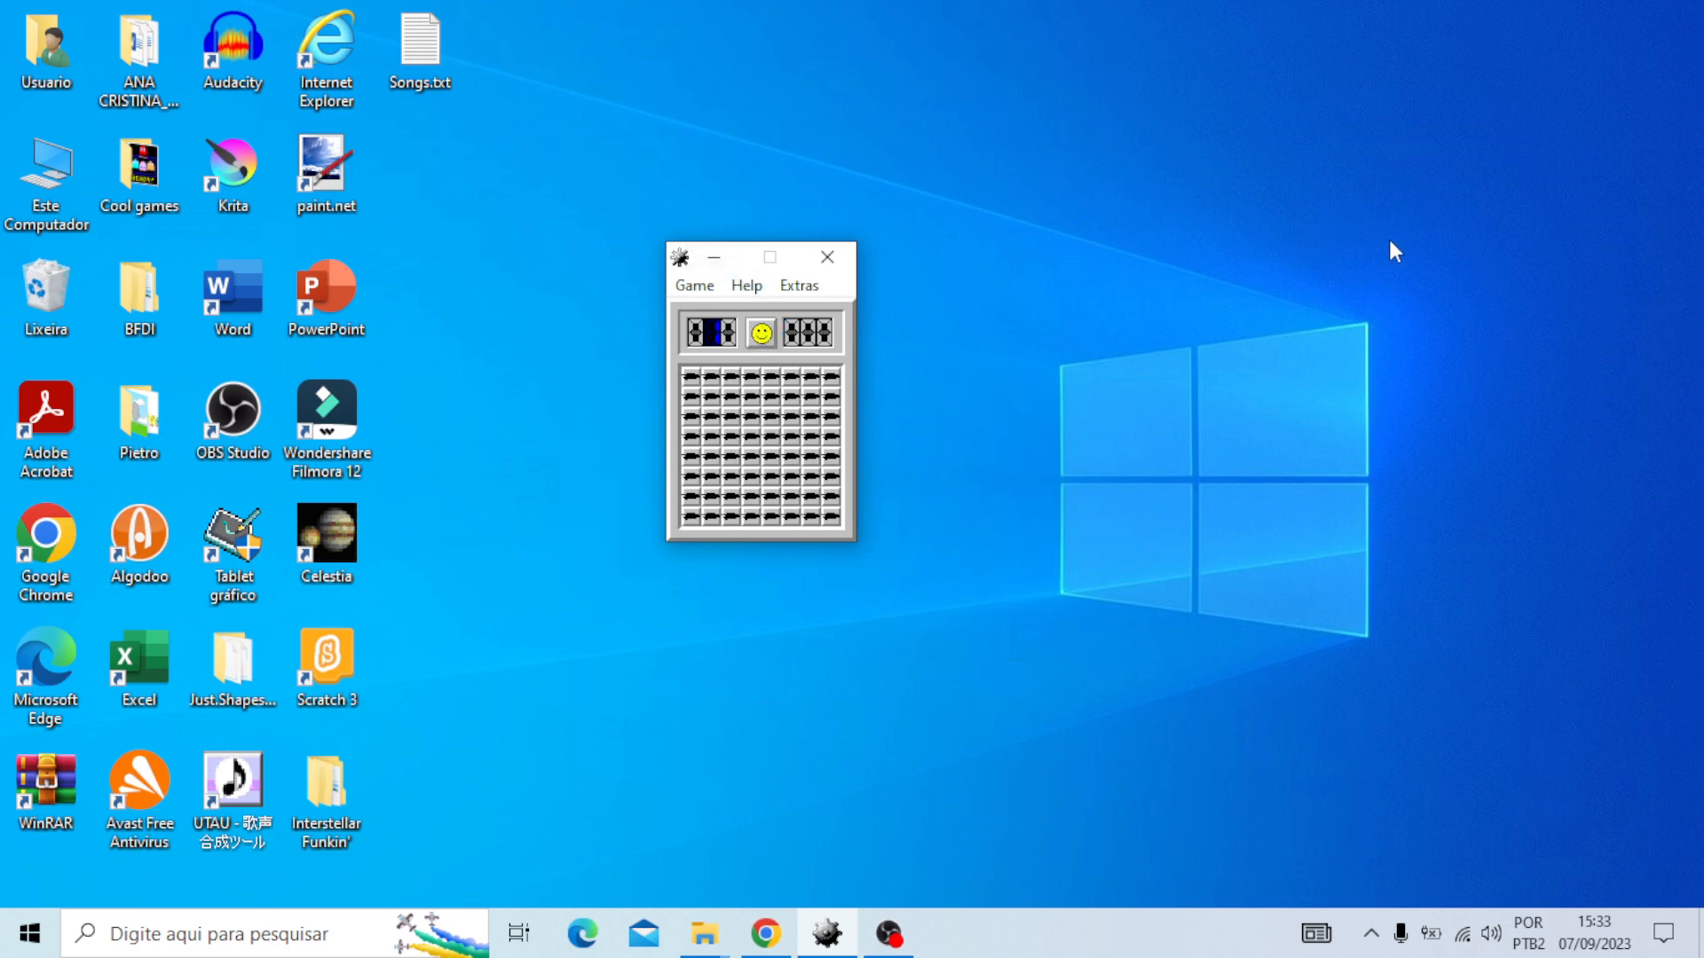